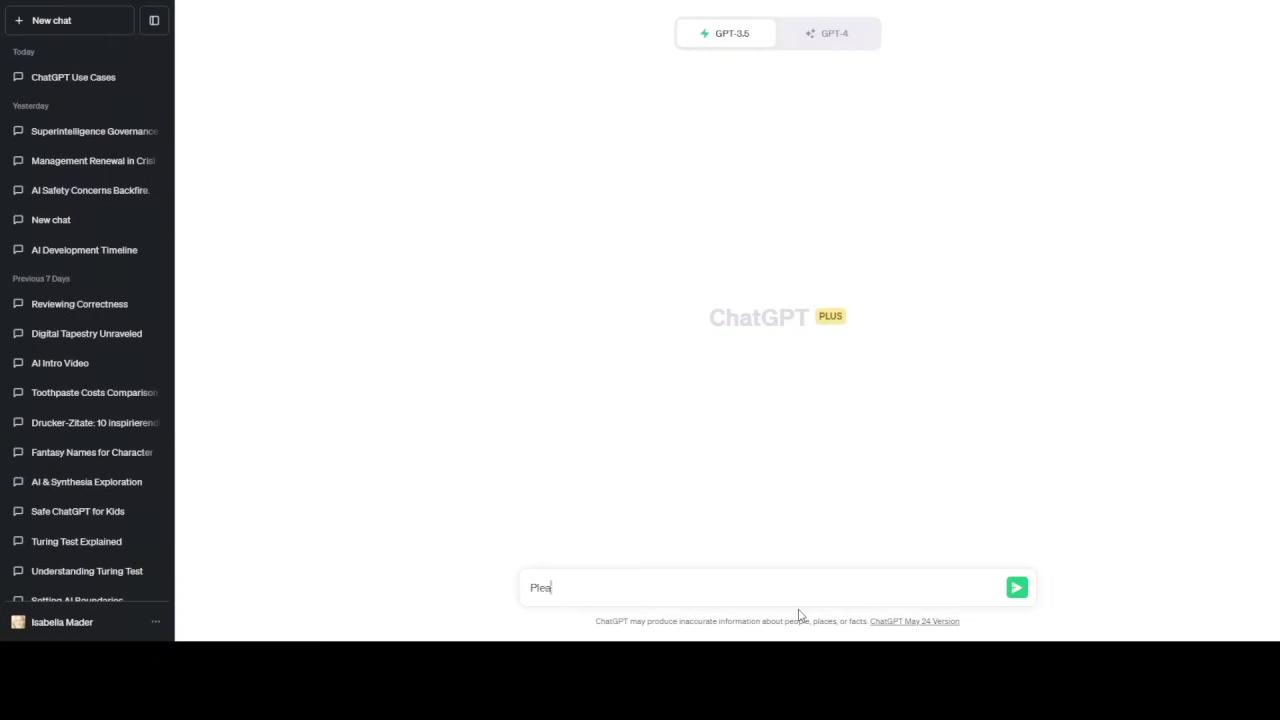
Send a prompt asking ChatGPT to draft 4 PowerPoint slides on how AI will change the workplace, including productivity and security.
{"action": "type", "text": "se draft"}
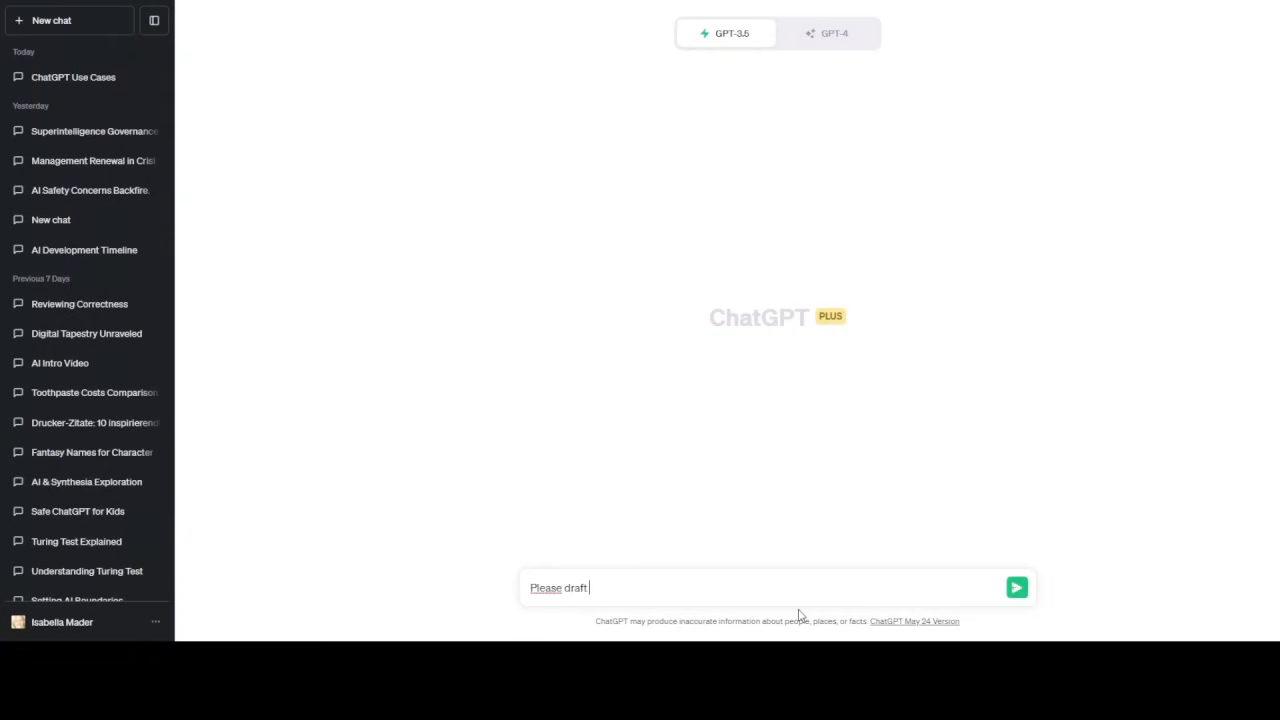
{"action": "type", "text": "4 power"}
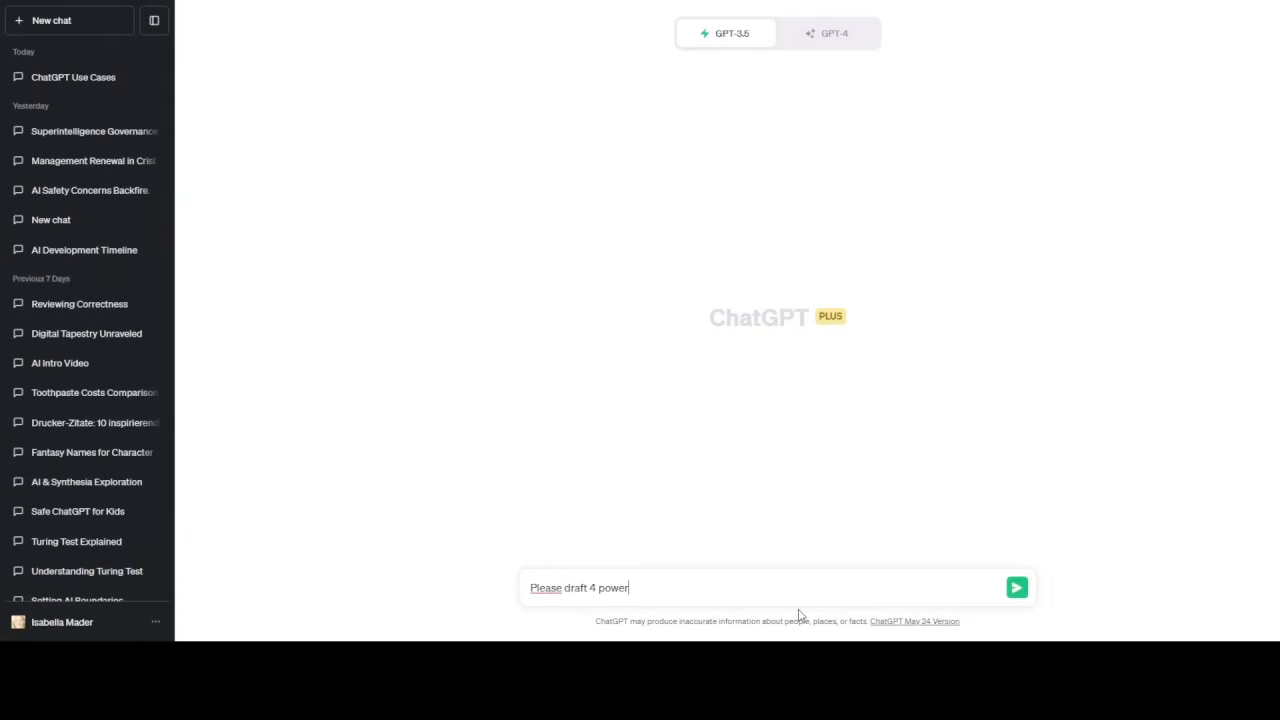
{"action": "type", "text": "powerpoint slid"}
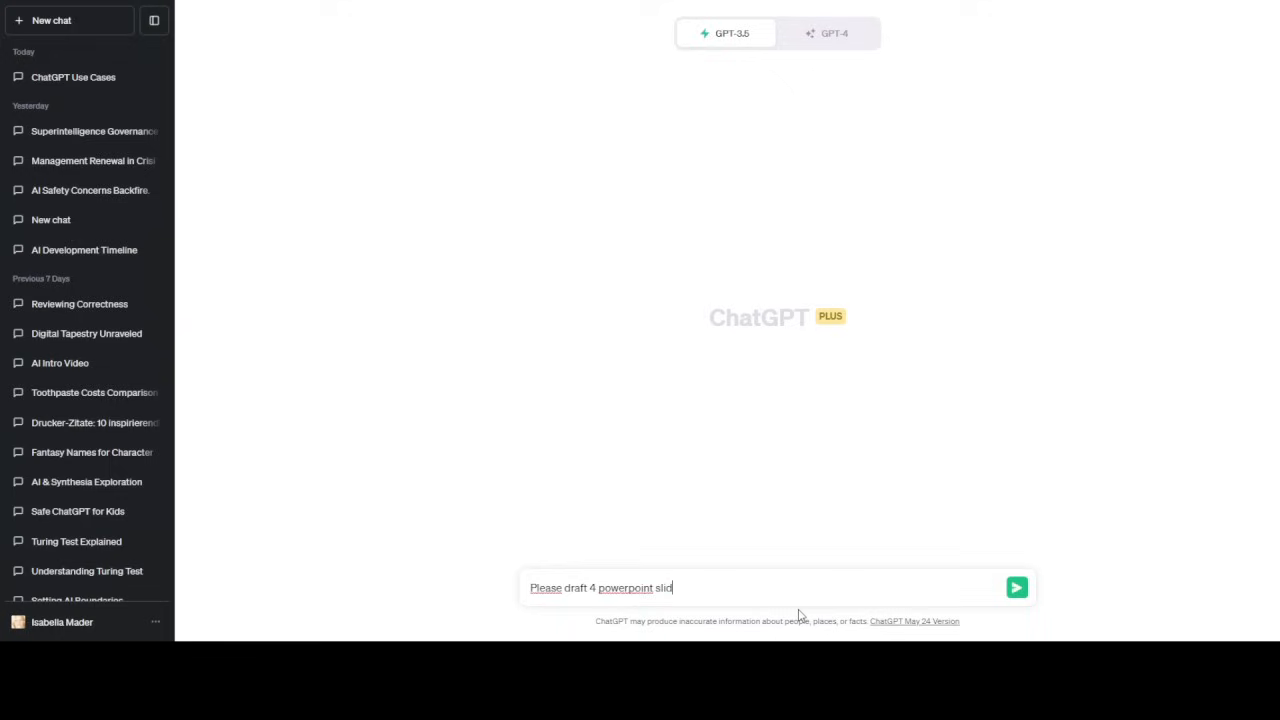
{"action": "type", "text": "es about how"}
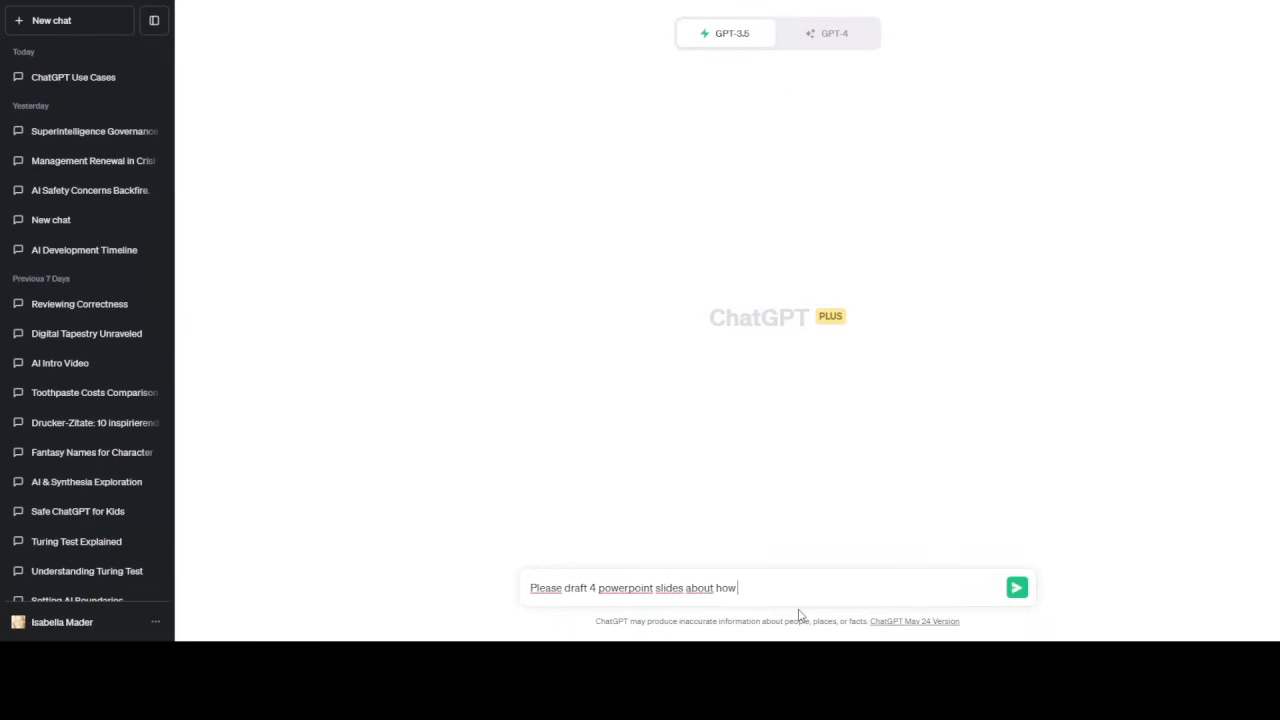
{"action": "type", "text": "AI will"}
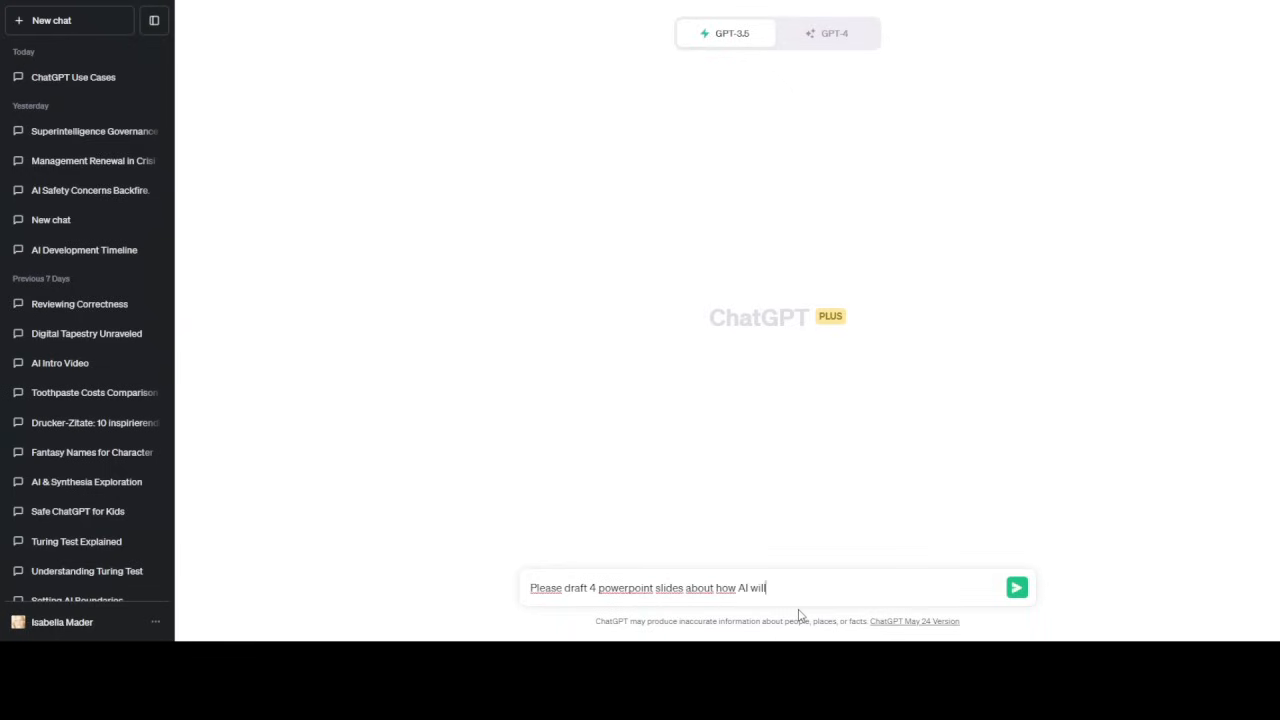
{"action": "type", "text": "c"}
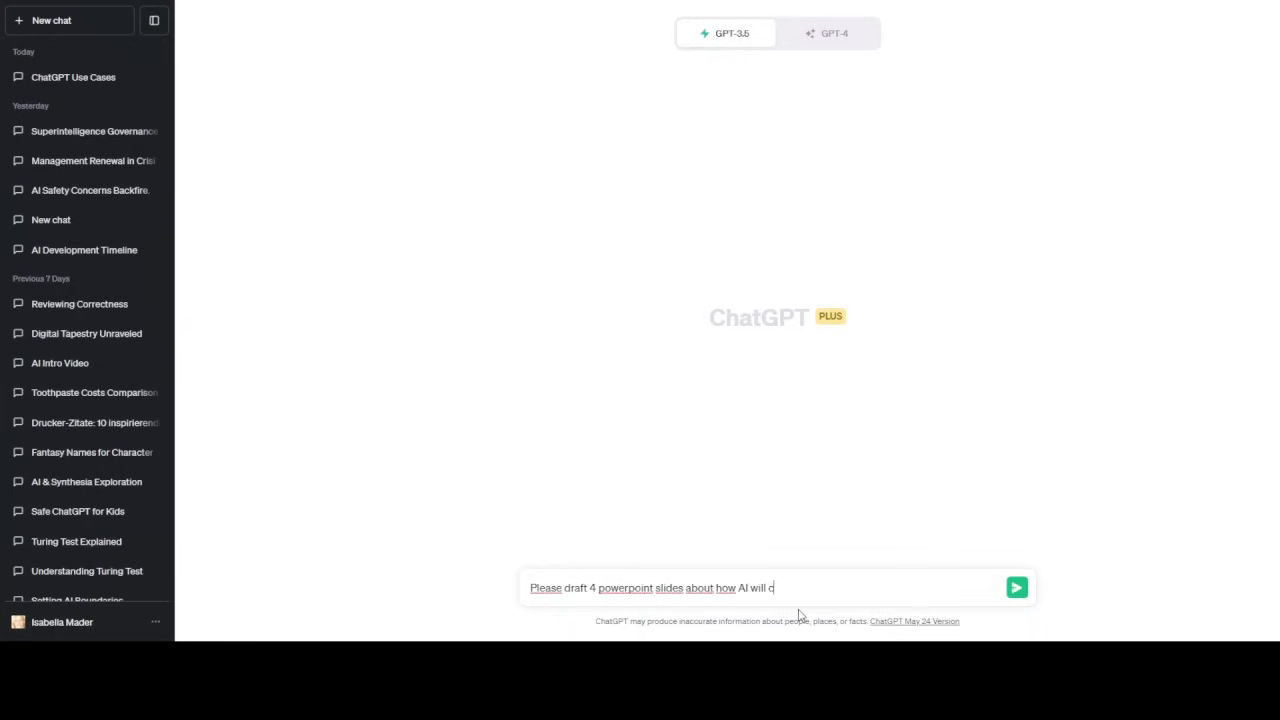
{"action": "type", "text": "change the workplace. Pleae"}
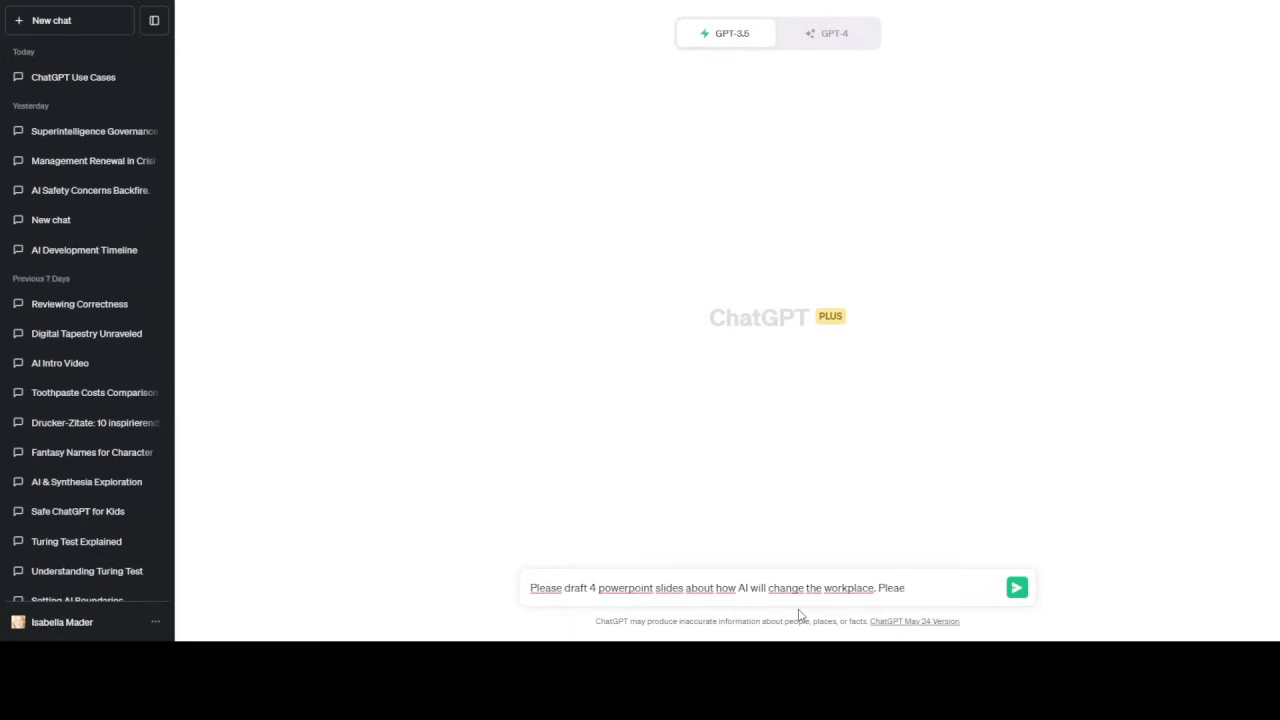
{"action": "type", "text": "inc"}
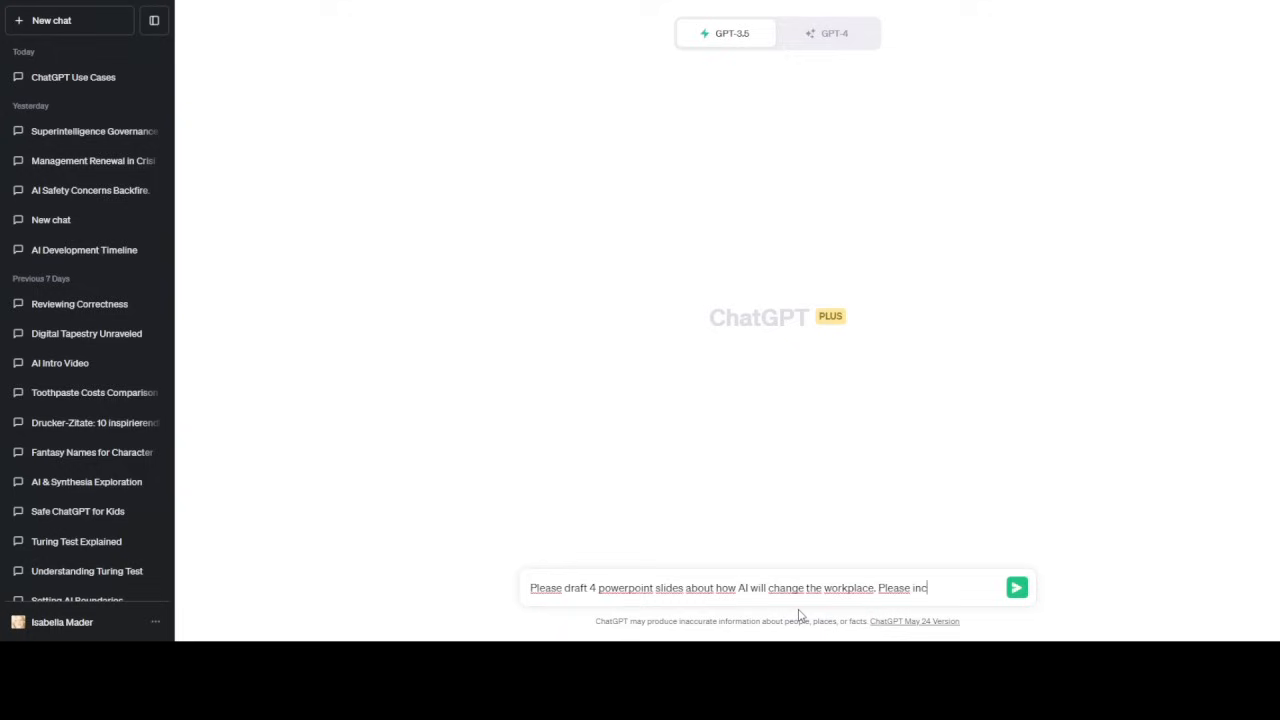
{"action": "type", "text": "lude produ"}
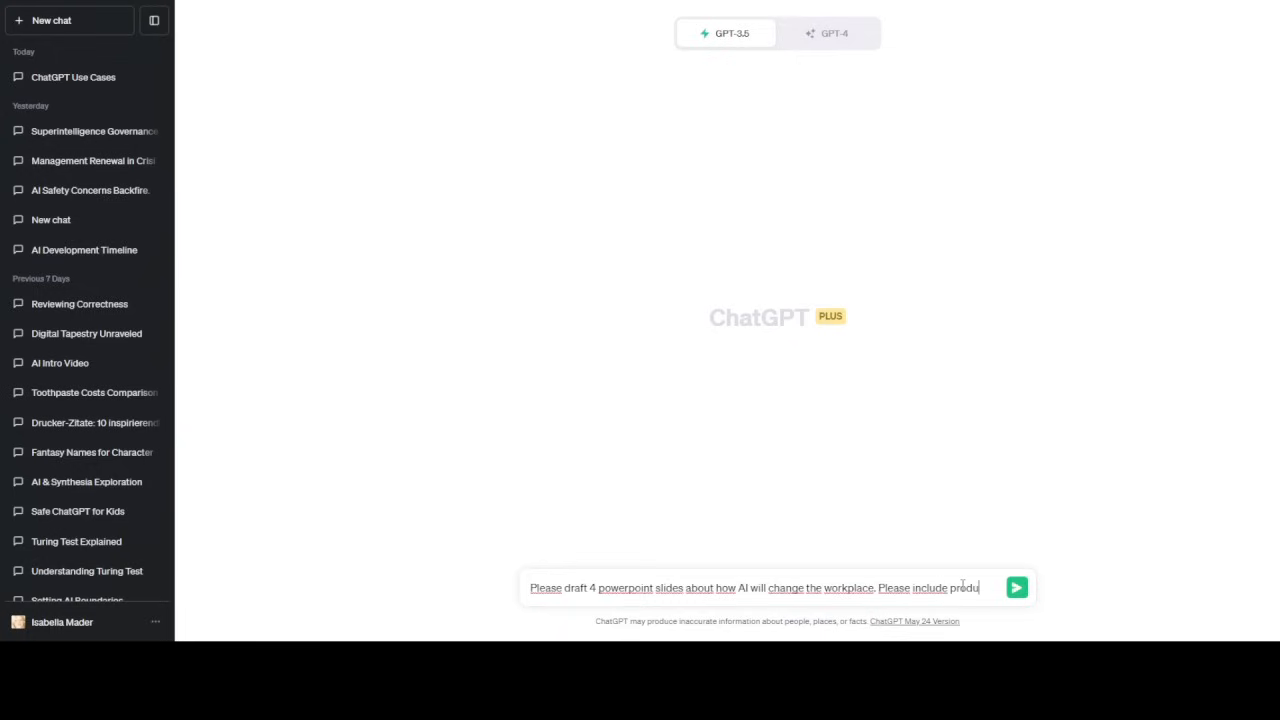
{"action": "type", "text": "ctivity"}
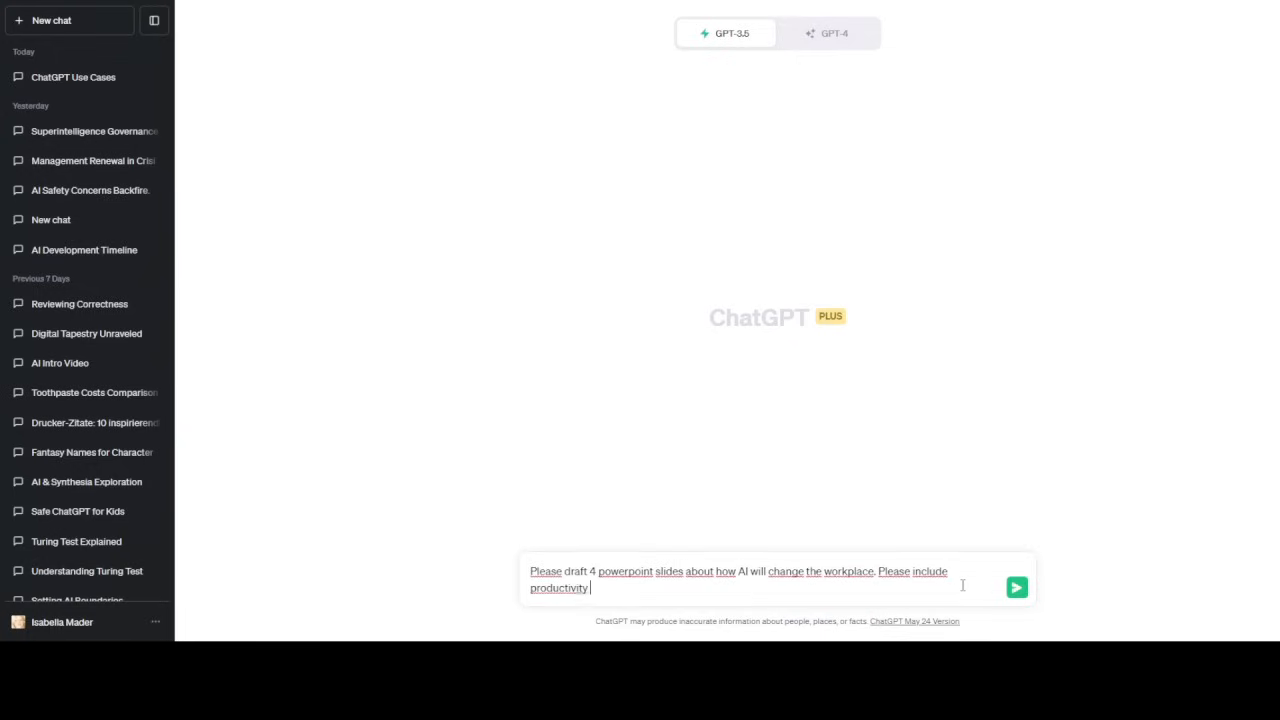
{"action": "type", "text": "and security matters."}
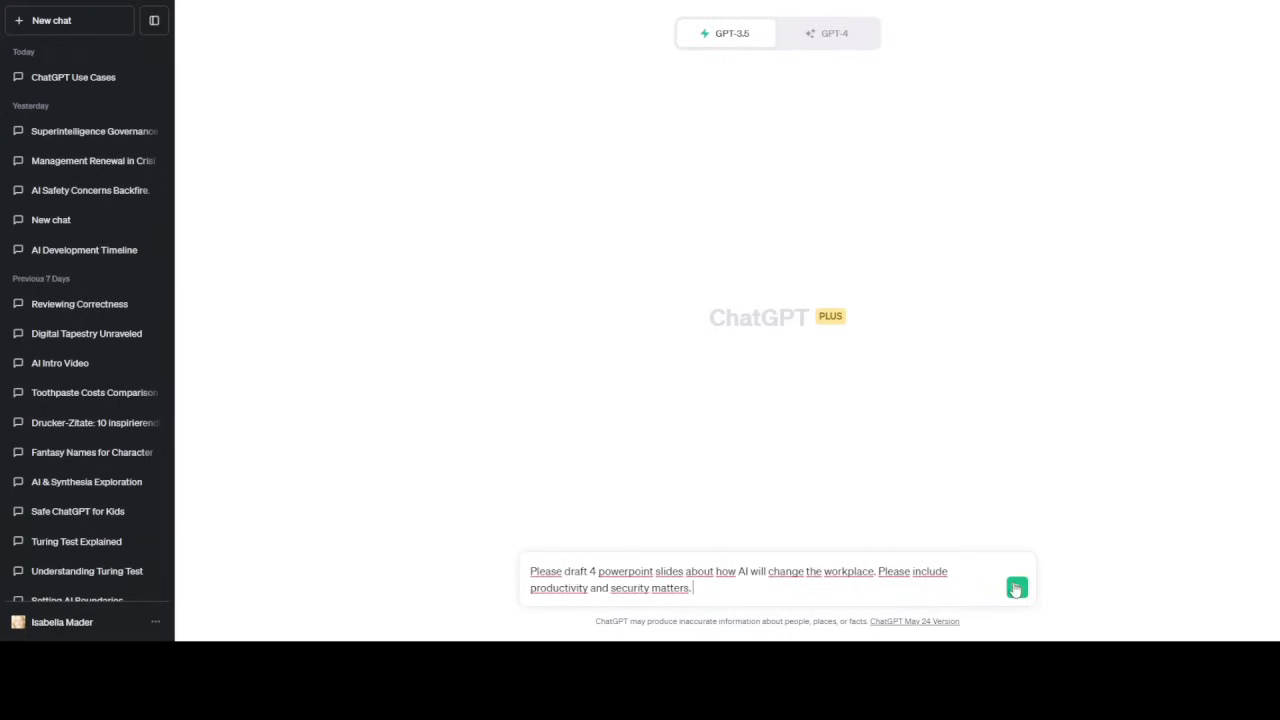
{"action": "left_click", "coordinate": [1016, 588]}
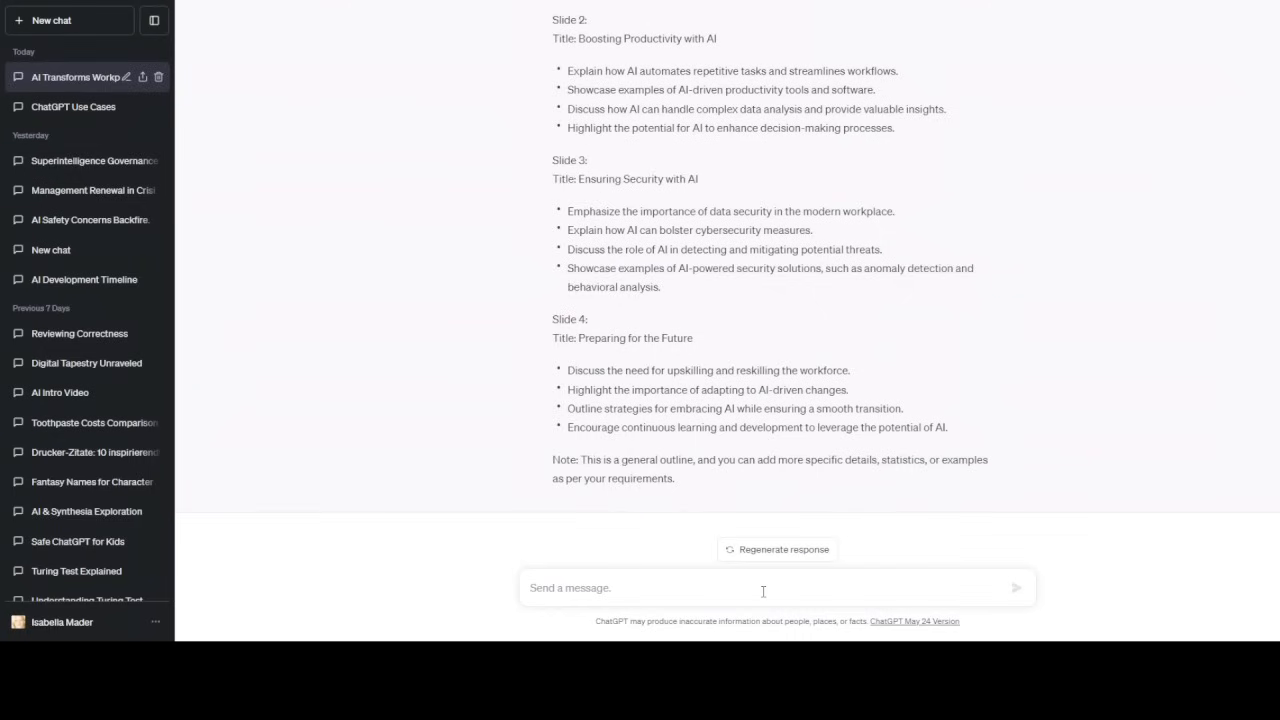
Send a follow-up asking for the VBA code for those slides, skipping the save and file-name prompts.
{"action": "type", "text": "Thank you! Please"}
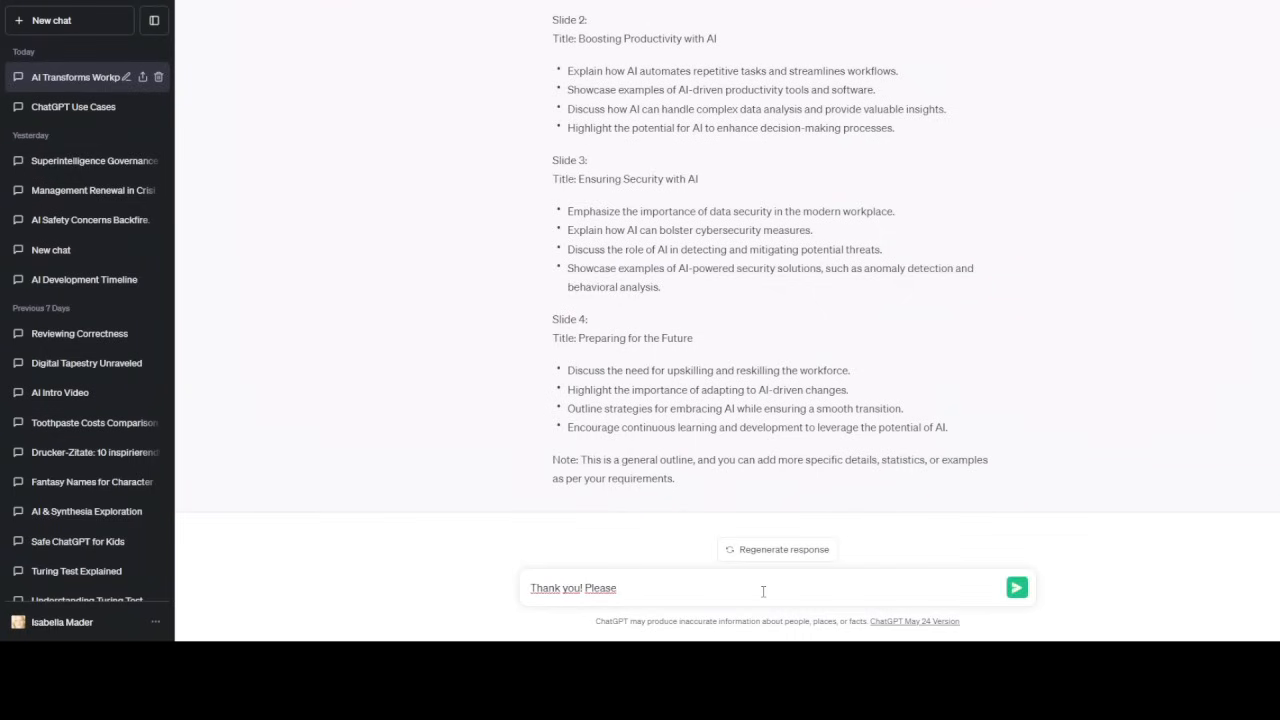
{"action": "type", "text": "write t"}
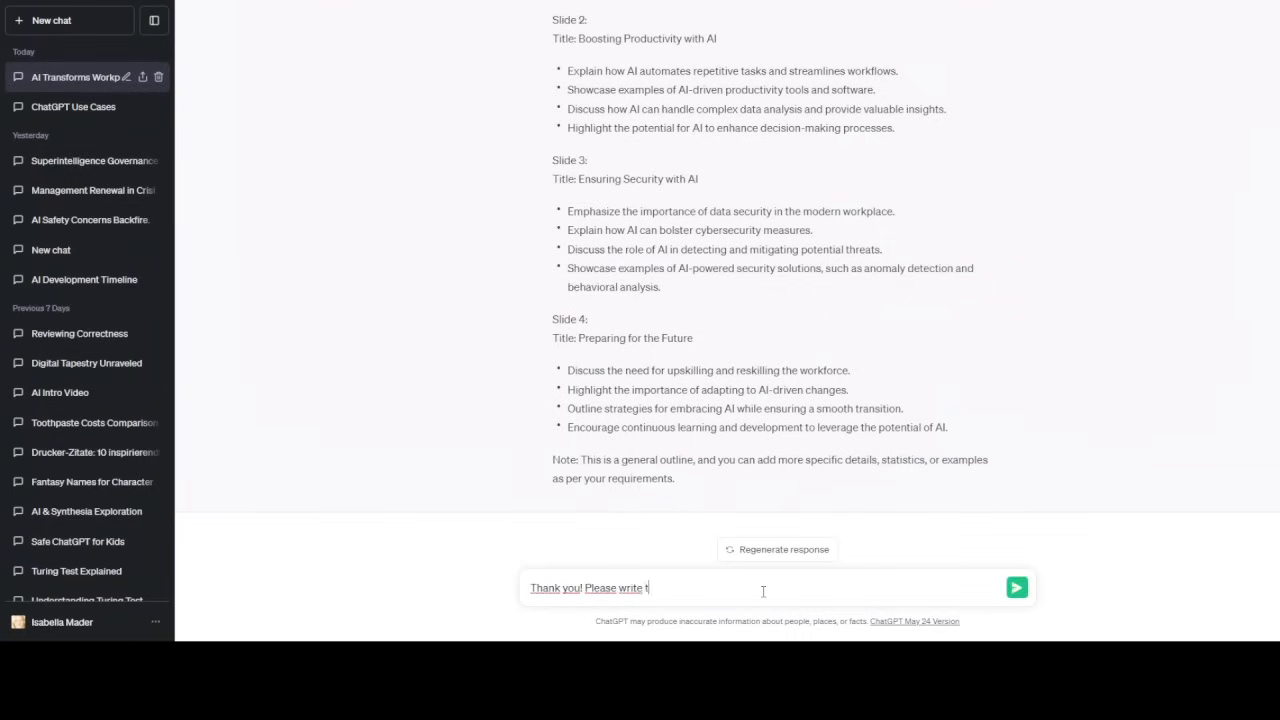
{"action": "type", "text": "he VBA"}
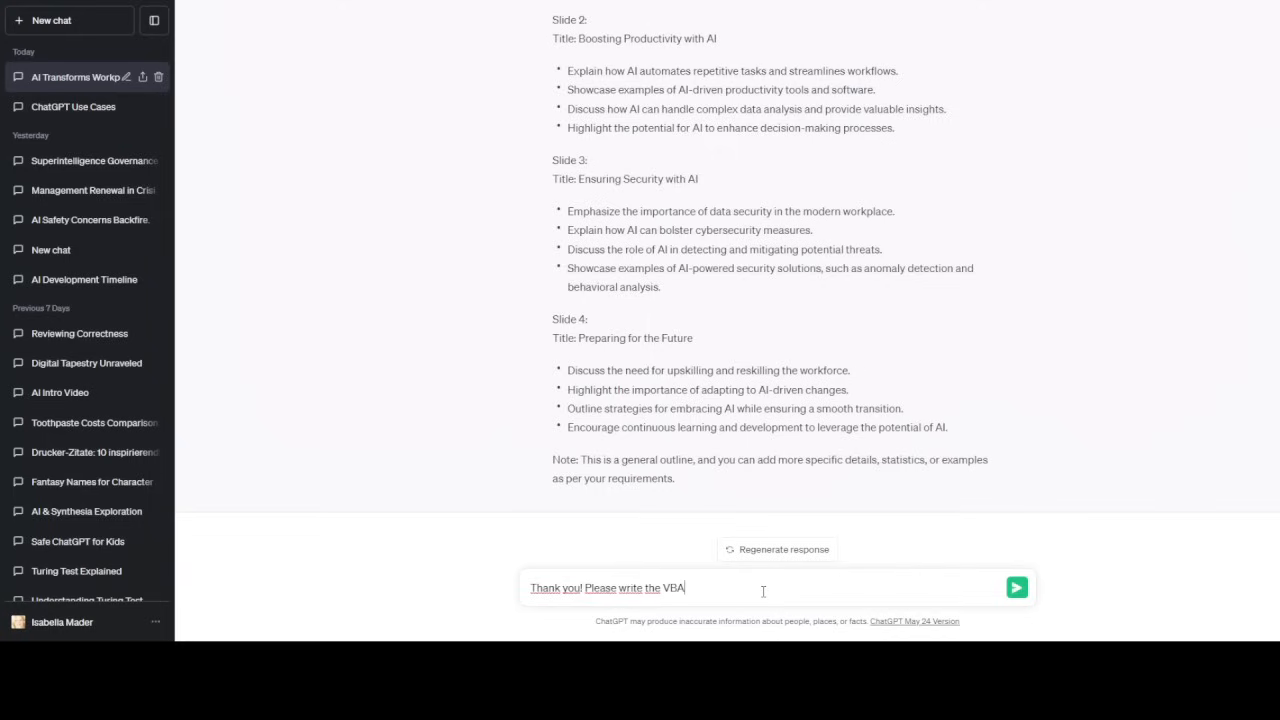
{"action": "type", "text": "code"}
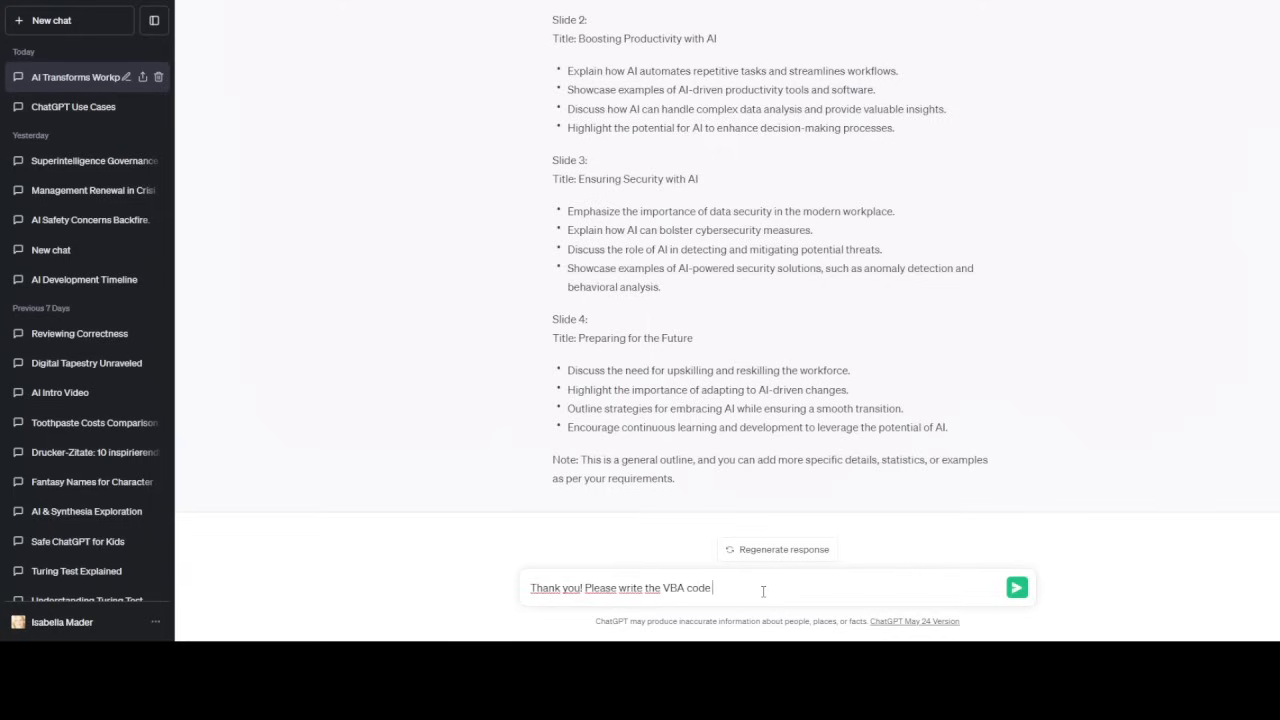
{"action": "type", "text": "for those"}
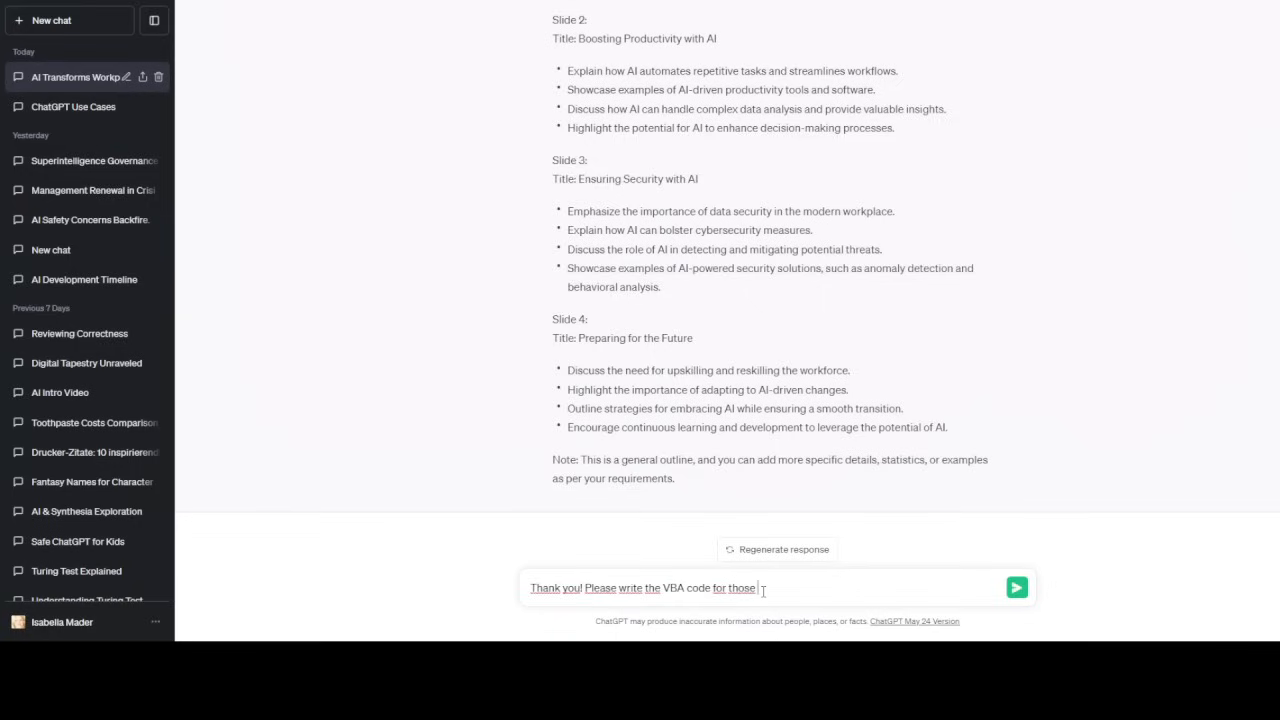
{"action": "type", "text": "slides. Y"}
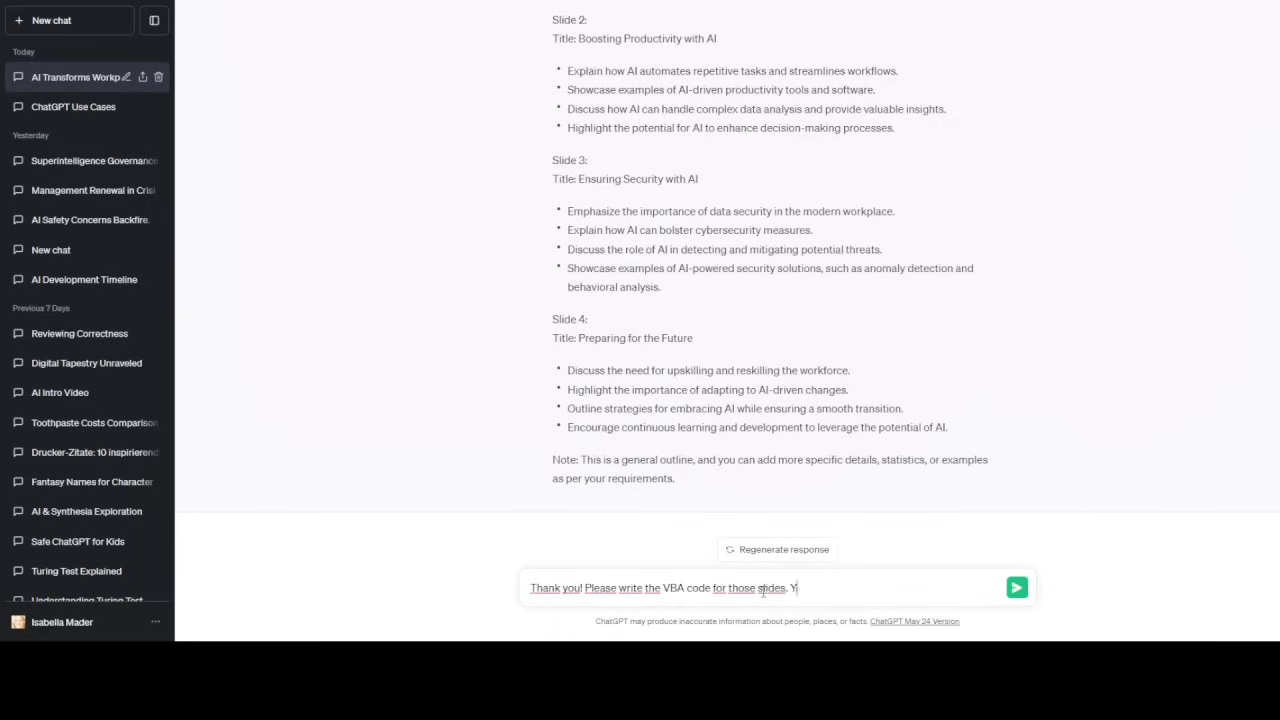
{"action": "type", "text": "ou can skip"}
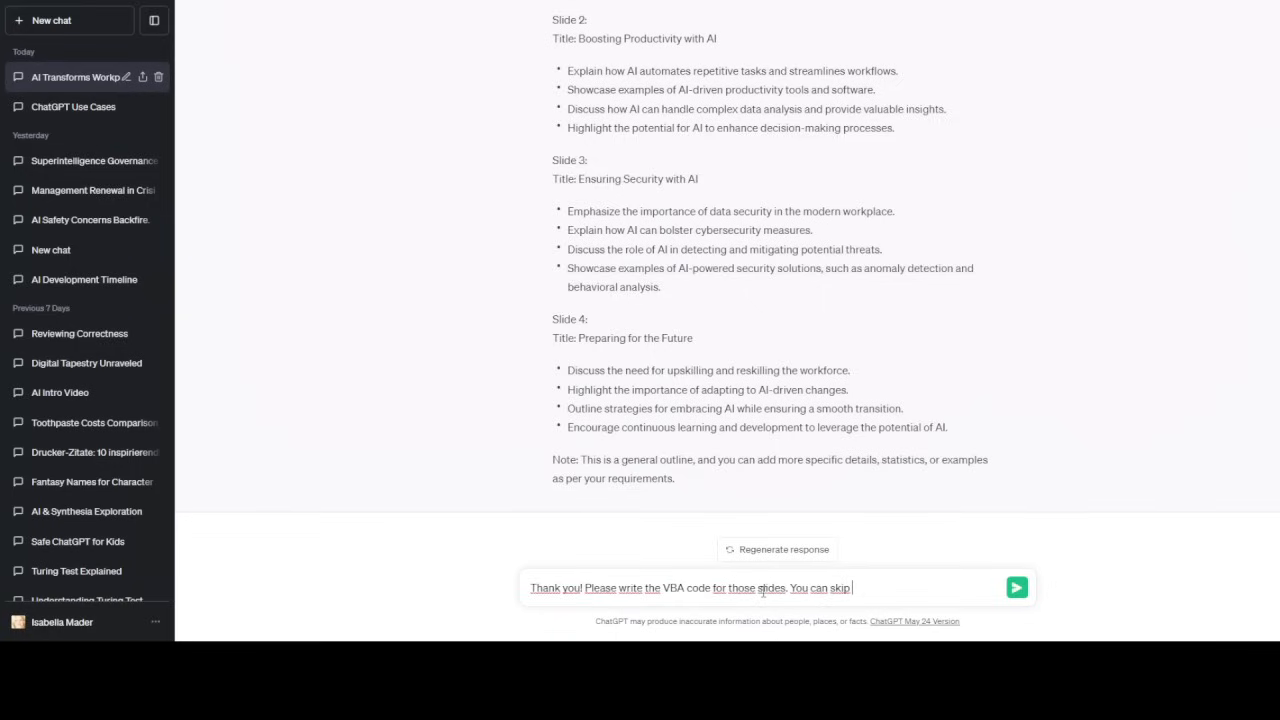
{"action": "type", "text": "the"}
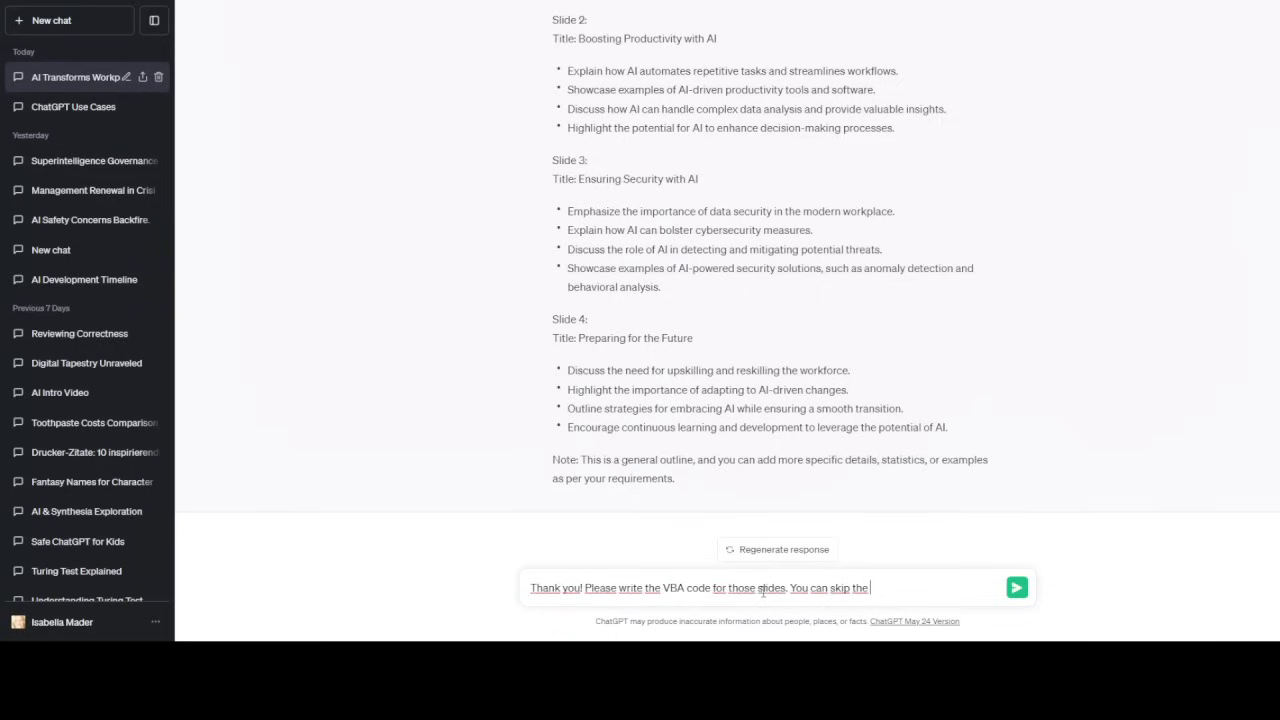
{"action": "type", "text": "prompt"}
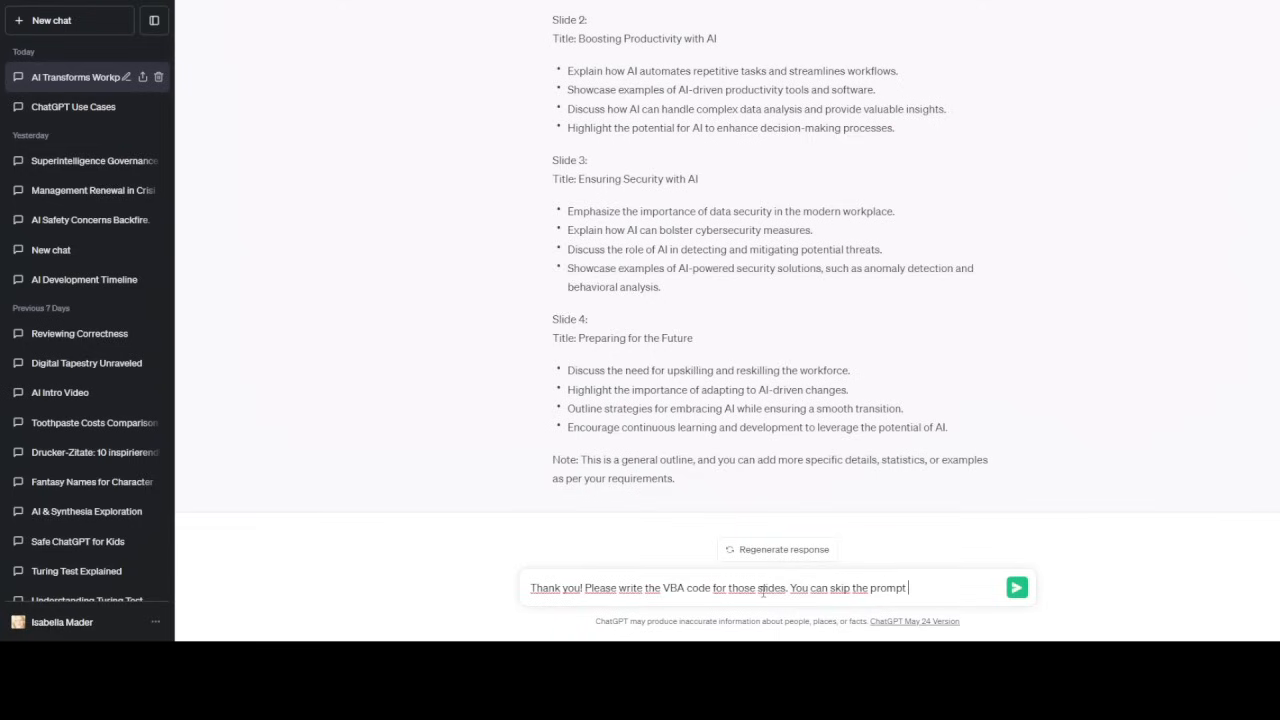
{"action": "type", "text": "for saving thw"}
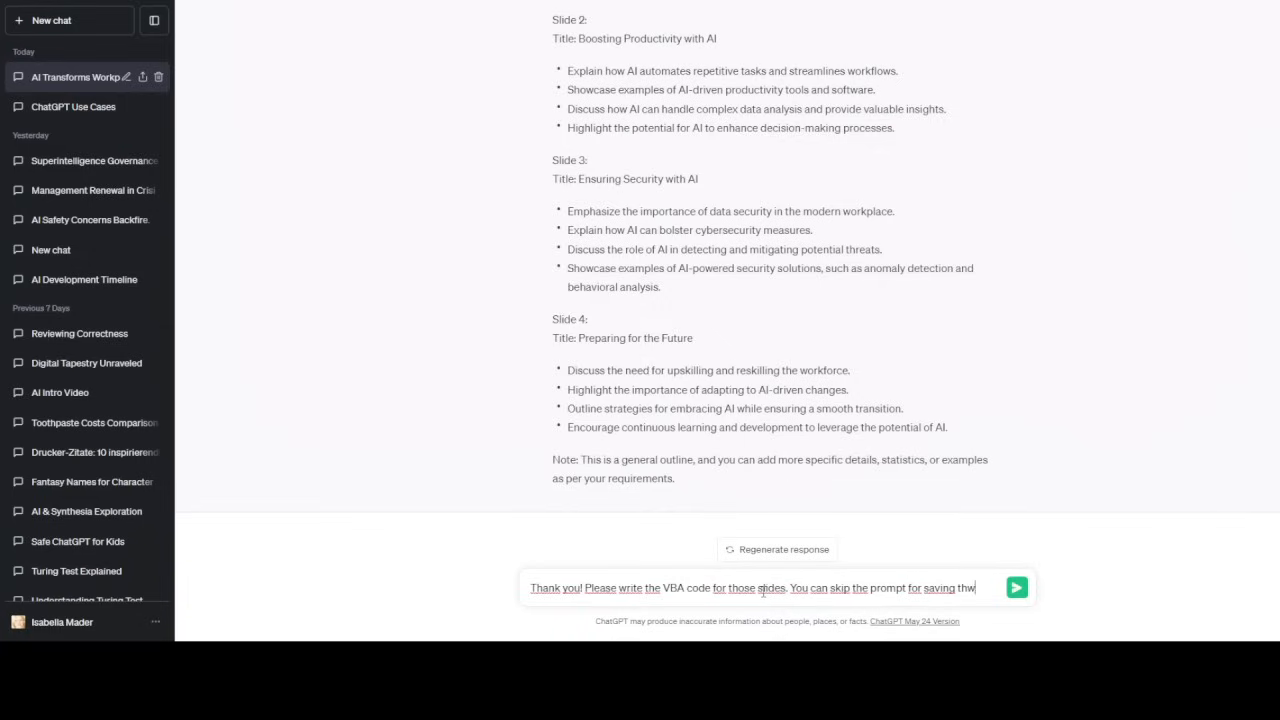
{"action": "type", "text": "he slides and t"}
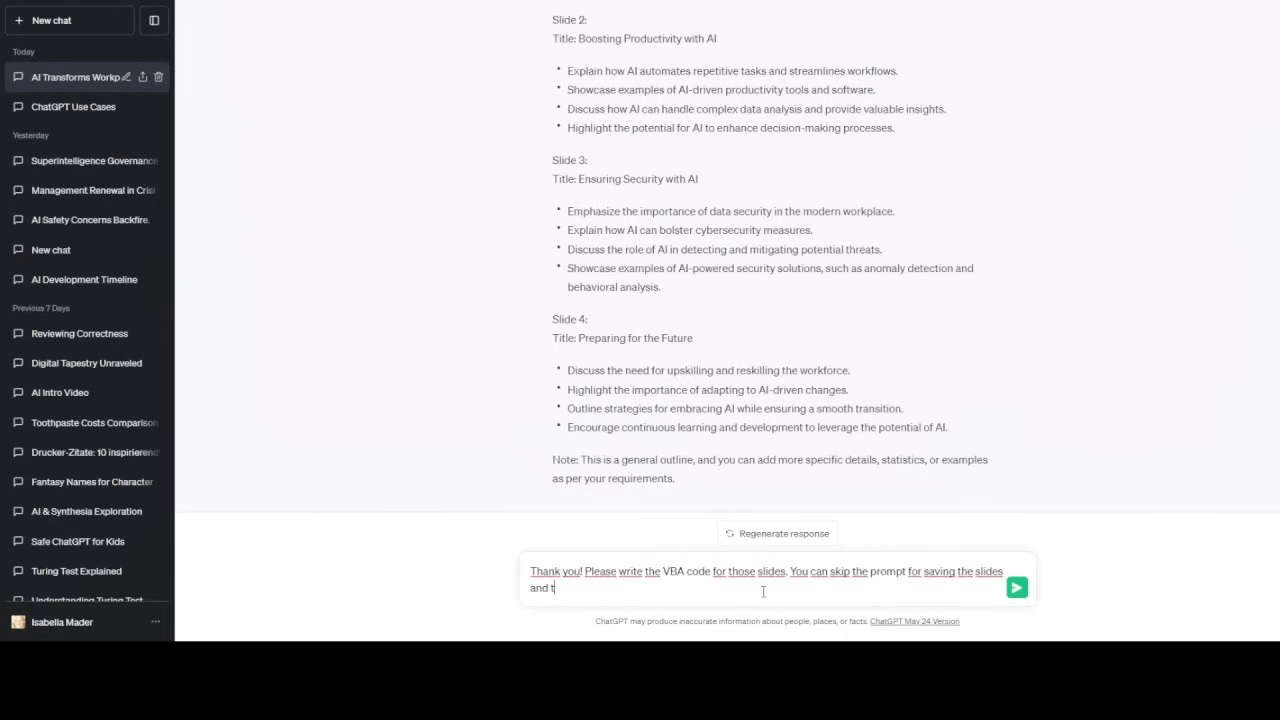
{"action": "type", "text": "he file name. I will do thi"}
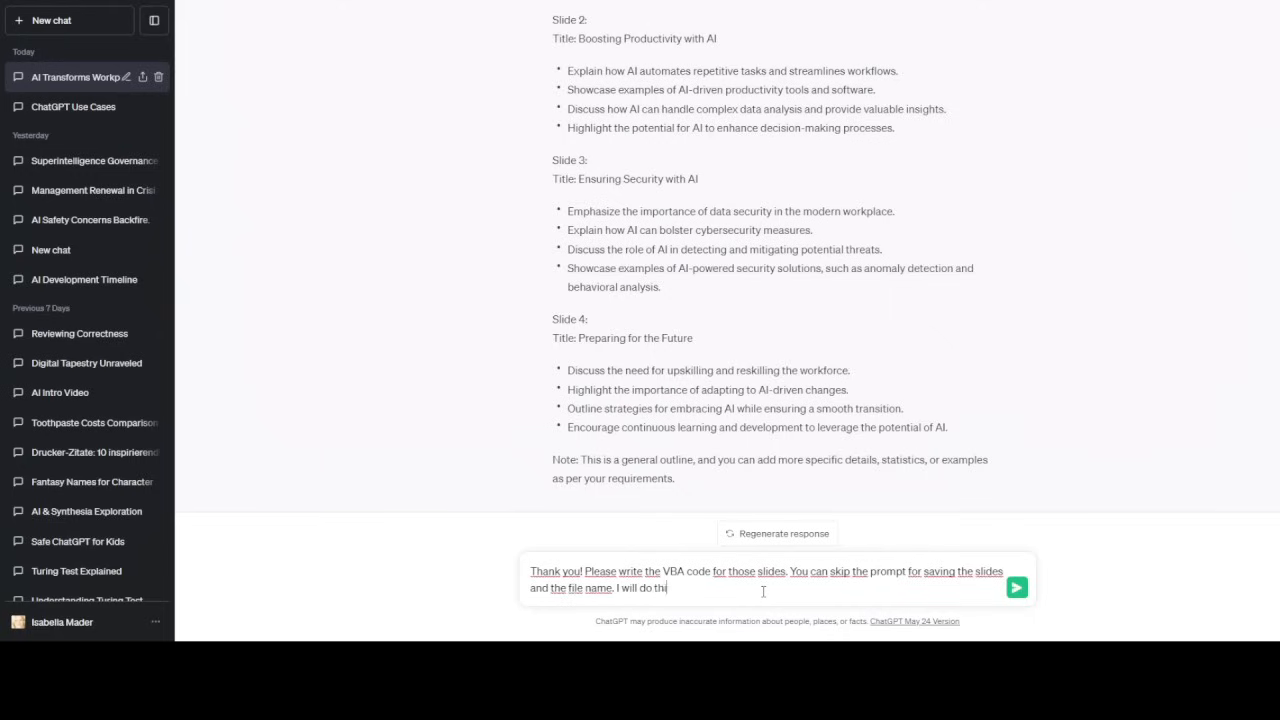
{"action": "type", "text": "s manually."}
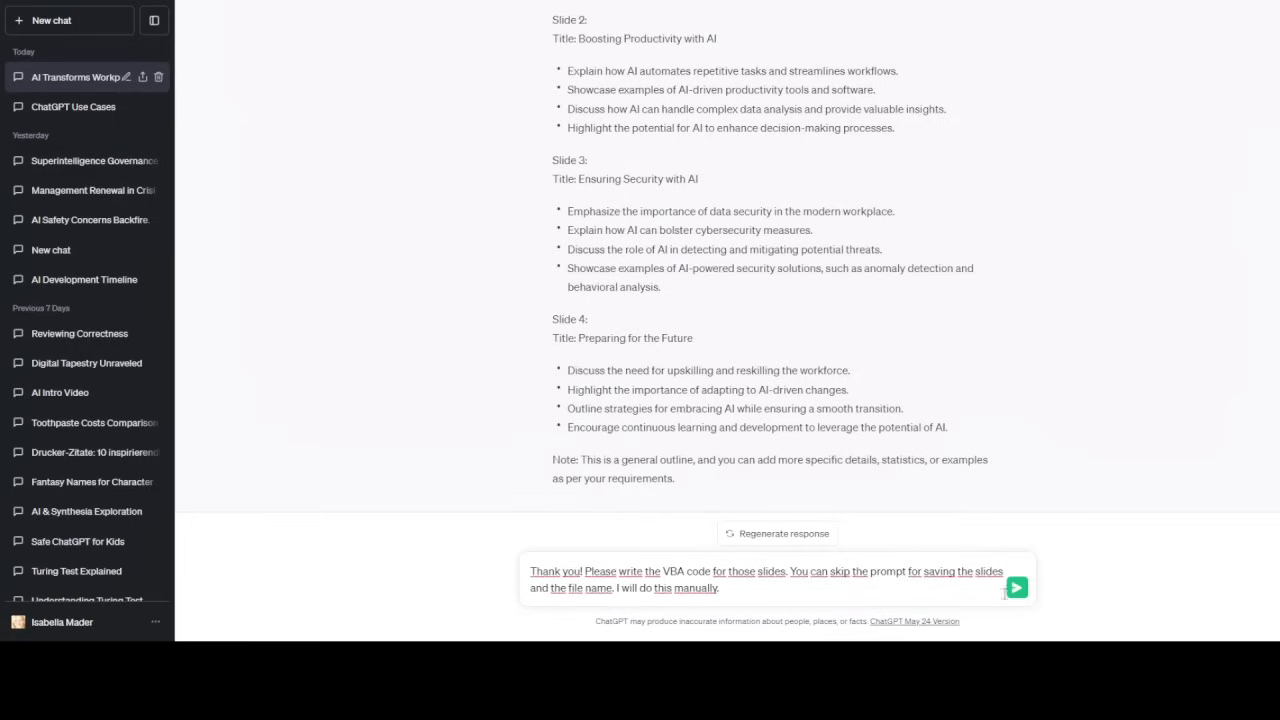
{"action": "left_click", "coordinate": [1016, 588]}
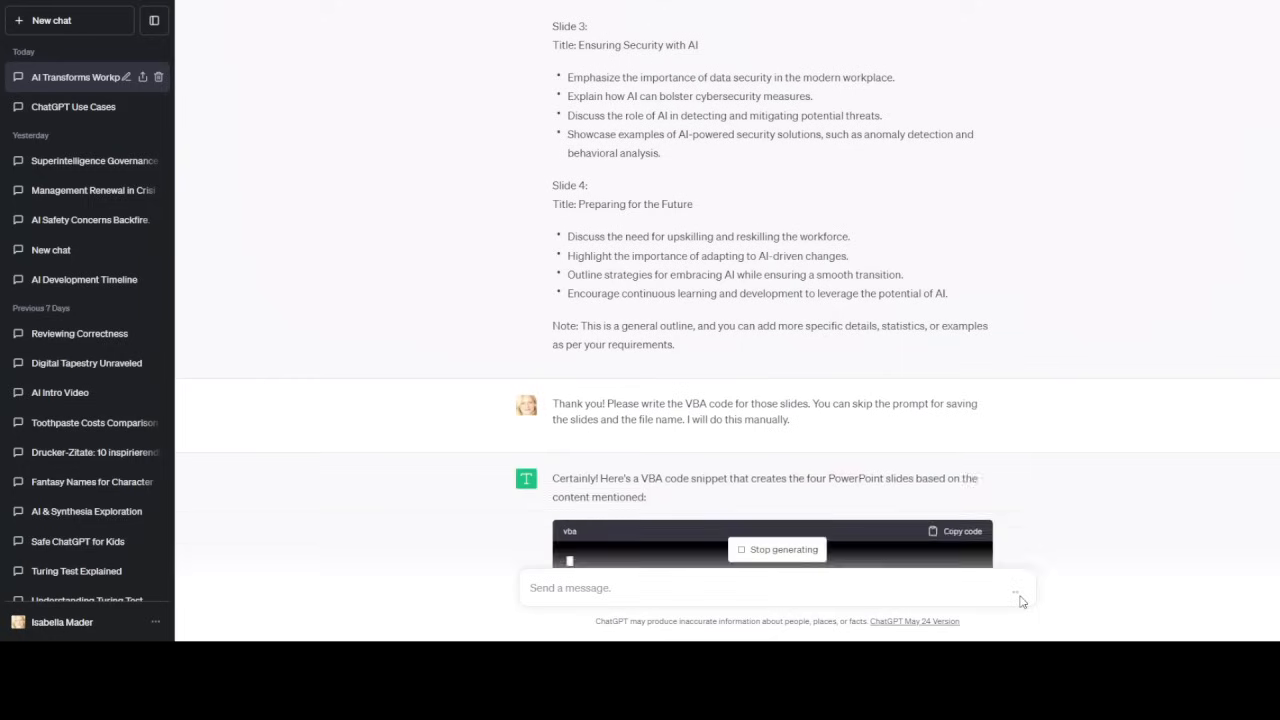
Scroll through ChatGPT's generated VBA macro down to End Sub and back.
{"action": "scroll", "scroll_direction": "down", "scroll_amount": 3}
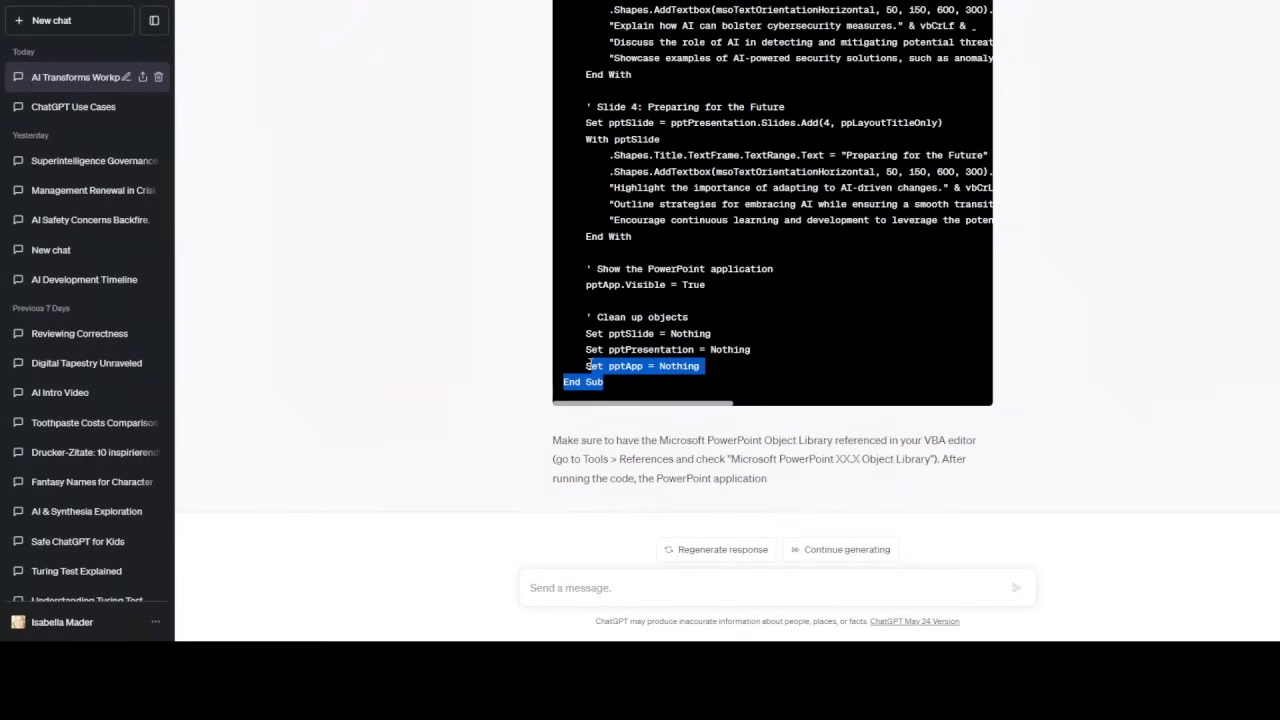
{"action": "scroll", "scroll_direction": "up", "scroll_amount": 3}
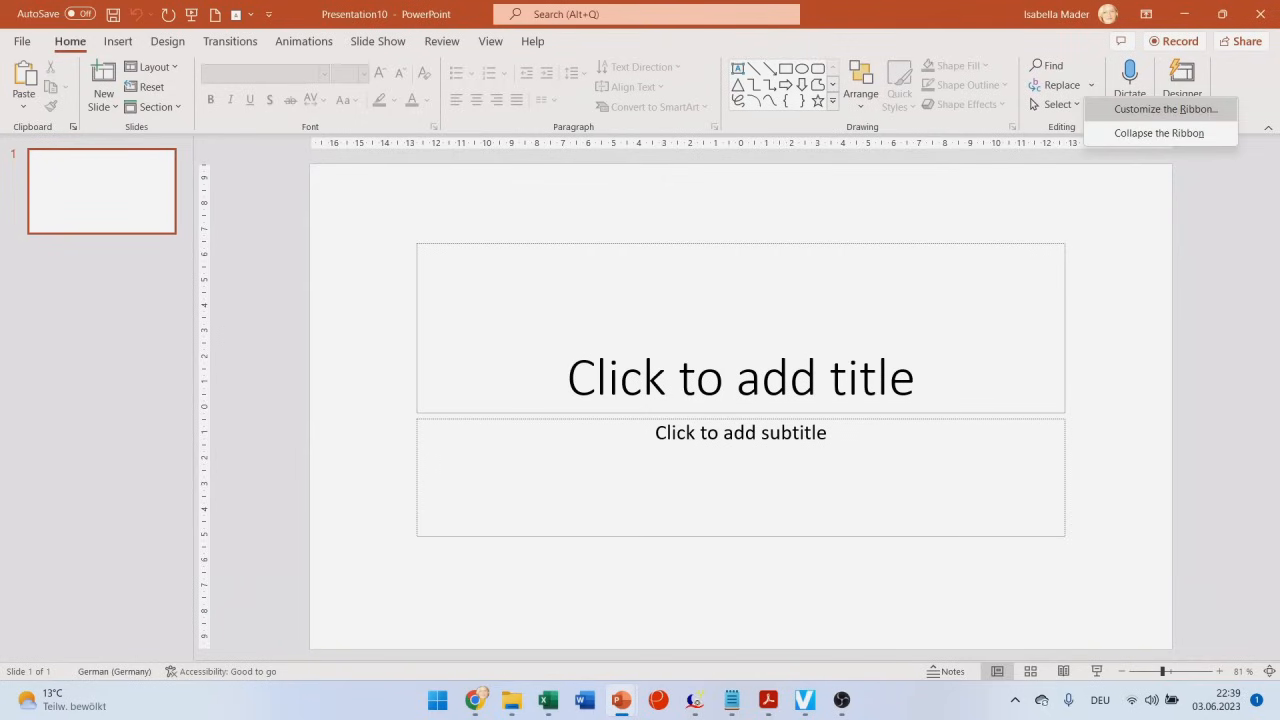
Enable the Developer tab via Customize the Ribbon and launch the Visual Basic editor.
{"action": "left_click", "coordinate": [1164, 108]}
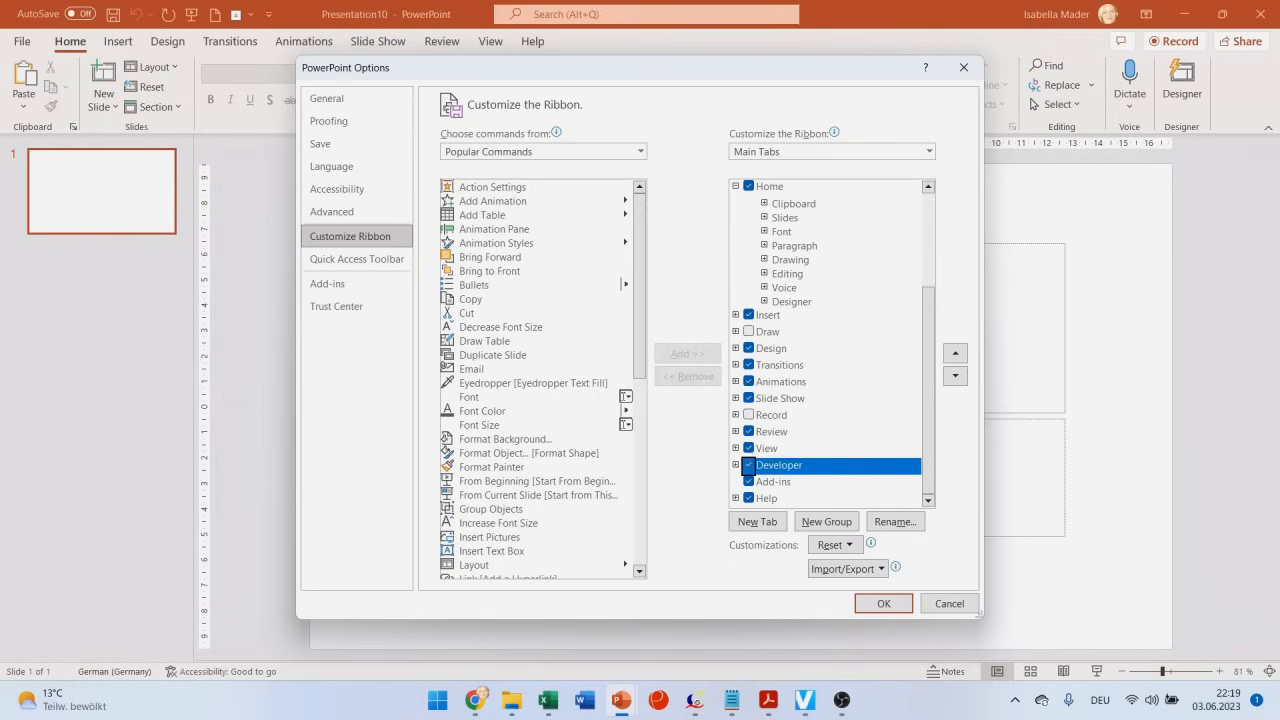
{"action": "left_click", "coordinate": [884, 604]}
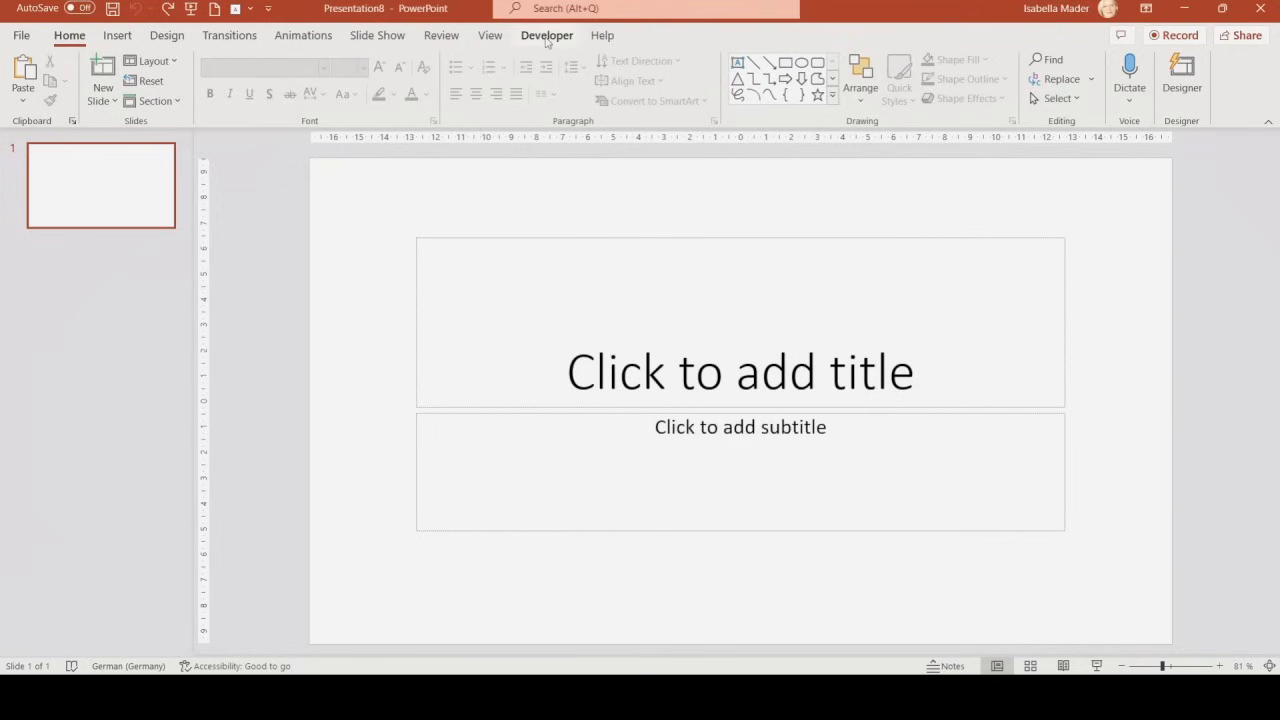
{"action": "left_click", "coordinate": [548, 36]}
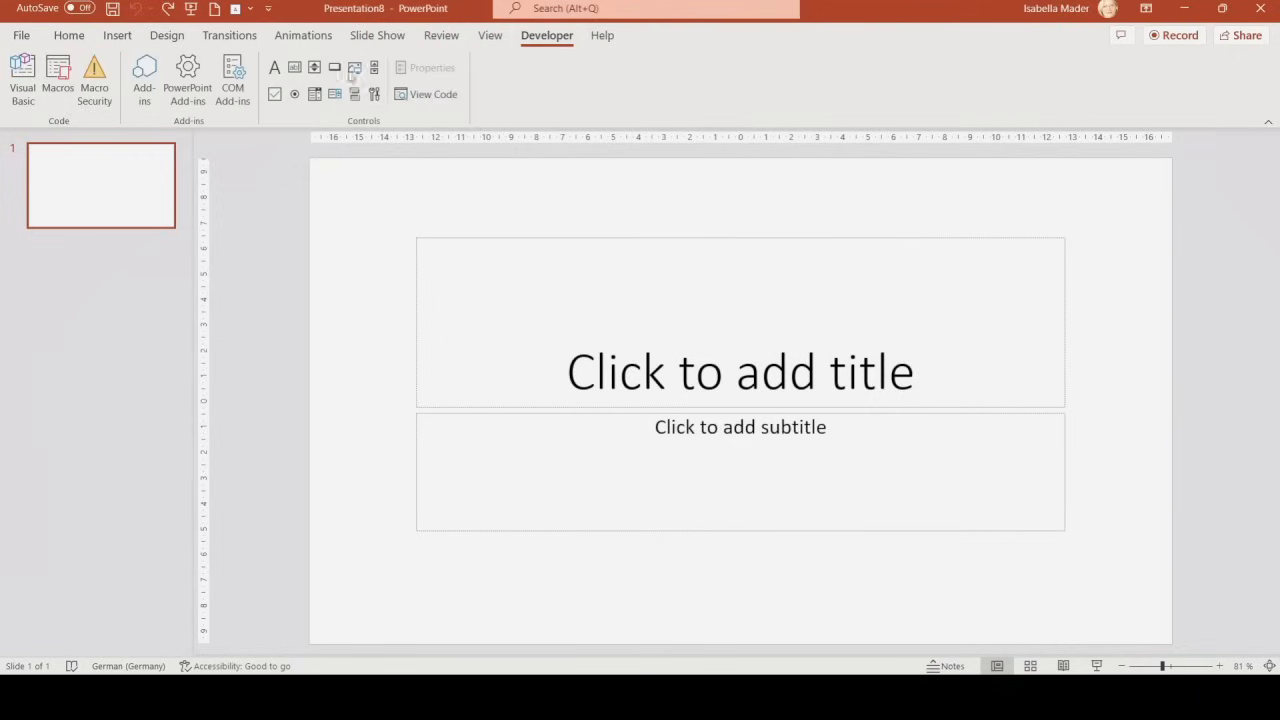
{"action": "left_click", "coordinate": [22, 80]}
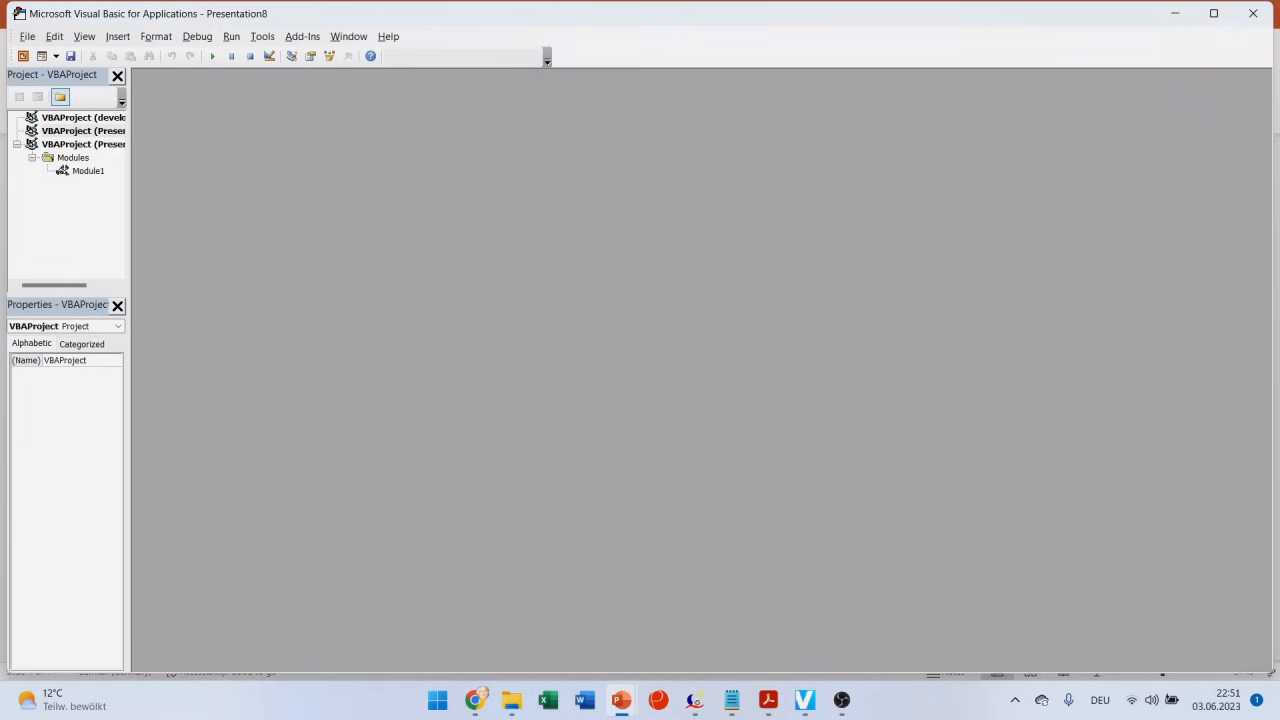
Insert a new module into the presentation's VBA project and paste the ChatGPT macro into it.
{"action": "left_click", "coordinate": [116, 36]}
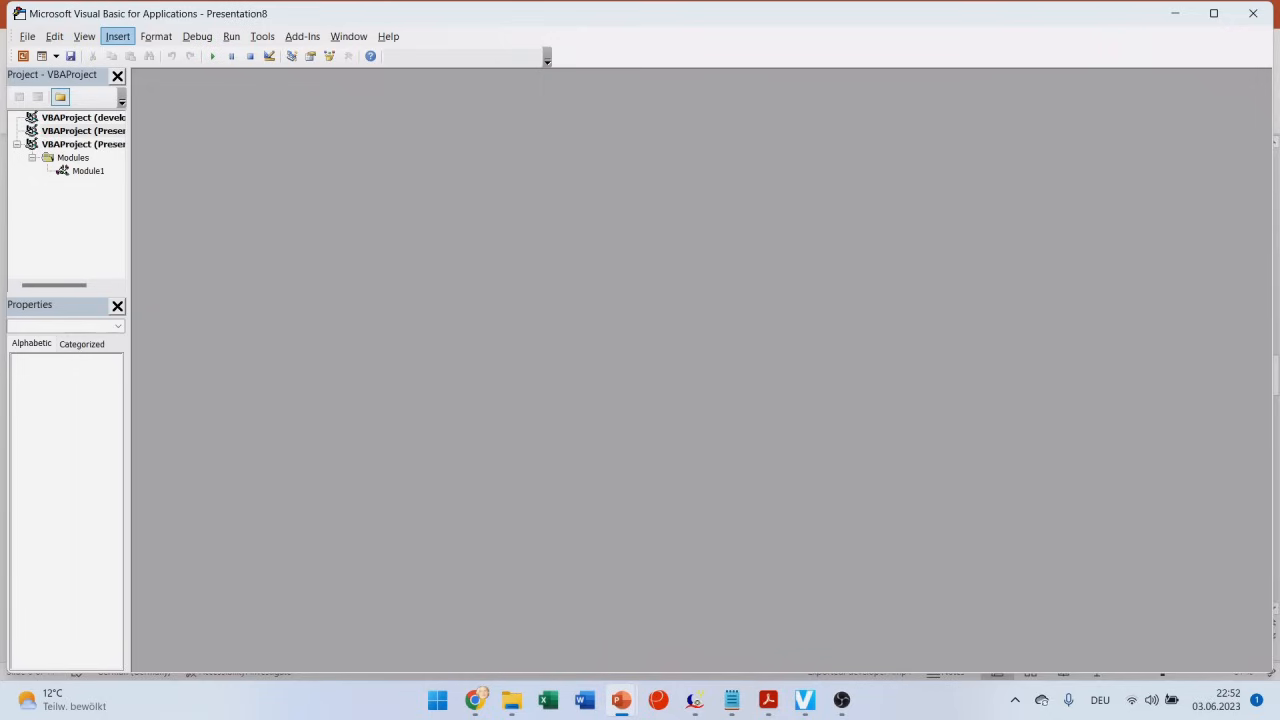
{"action": "left_click", "coordinate": [116, 36]}
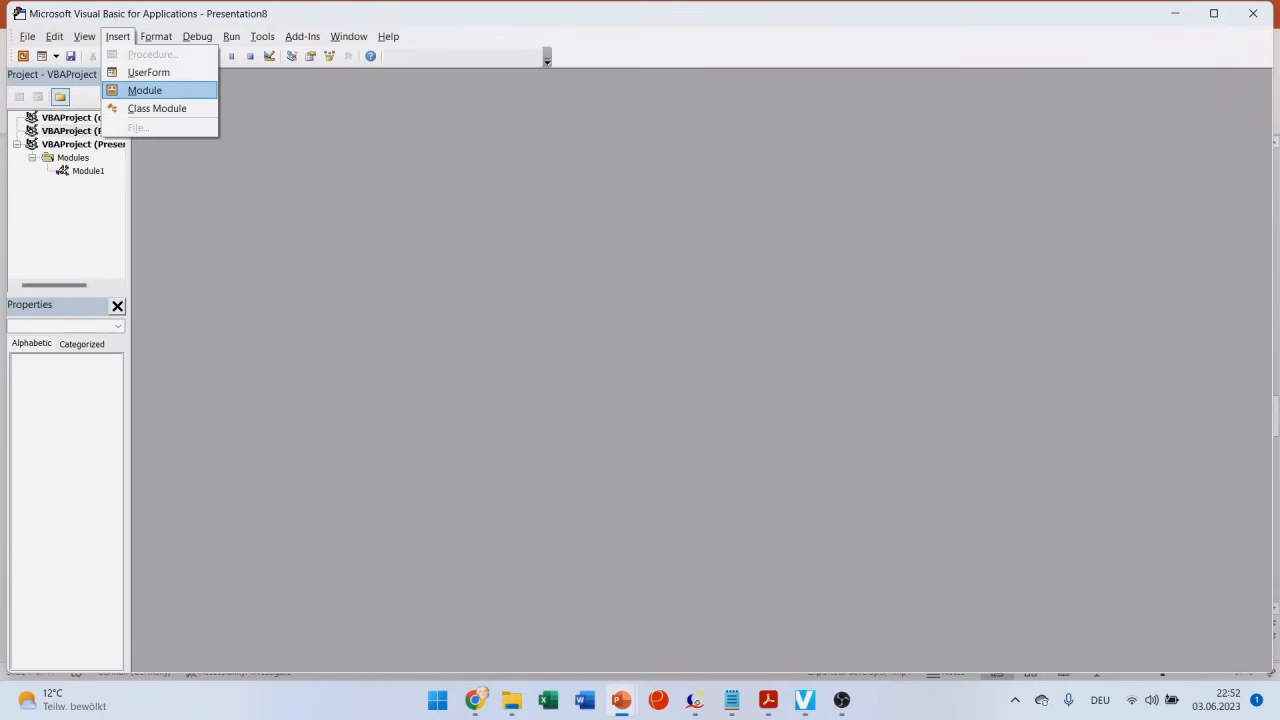
{"action": "left_click", "coordinate": [144, 90]}
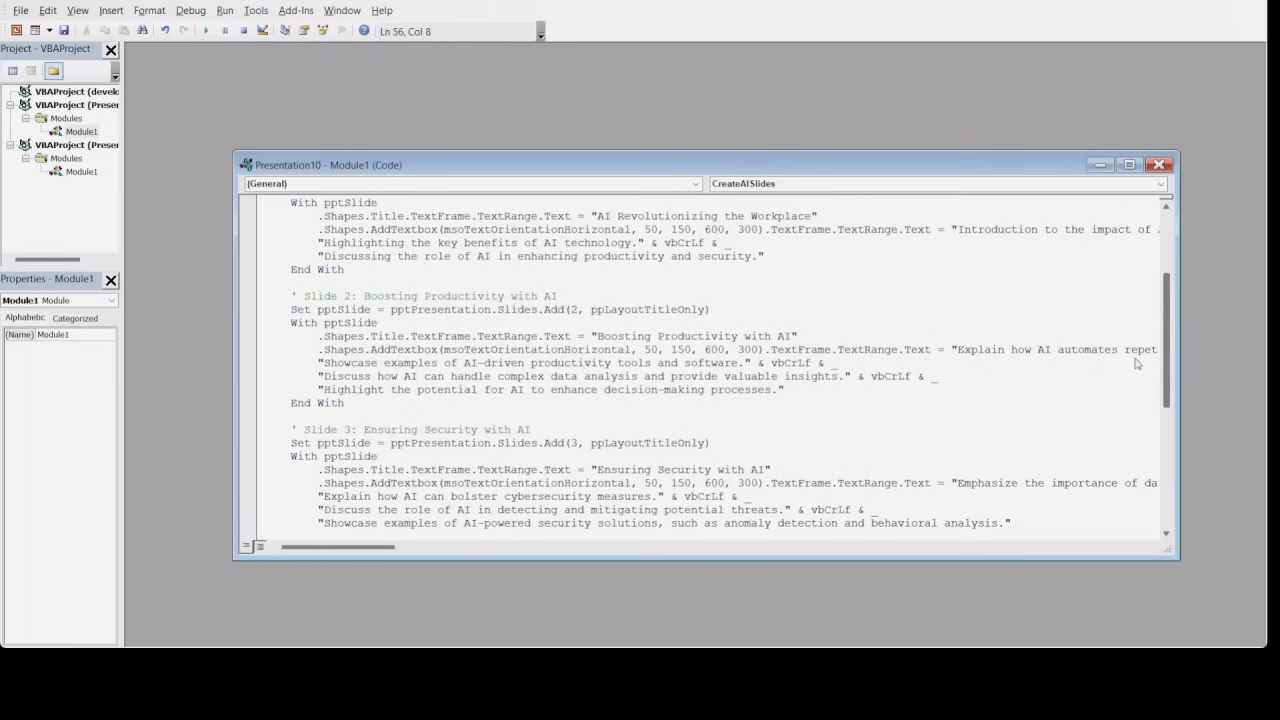
{"action": "scroll", "scroll_direction": "up", "scroll_amount": 3}
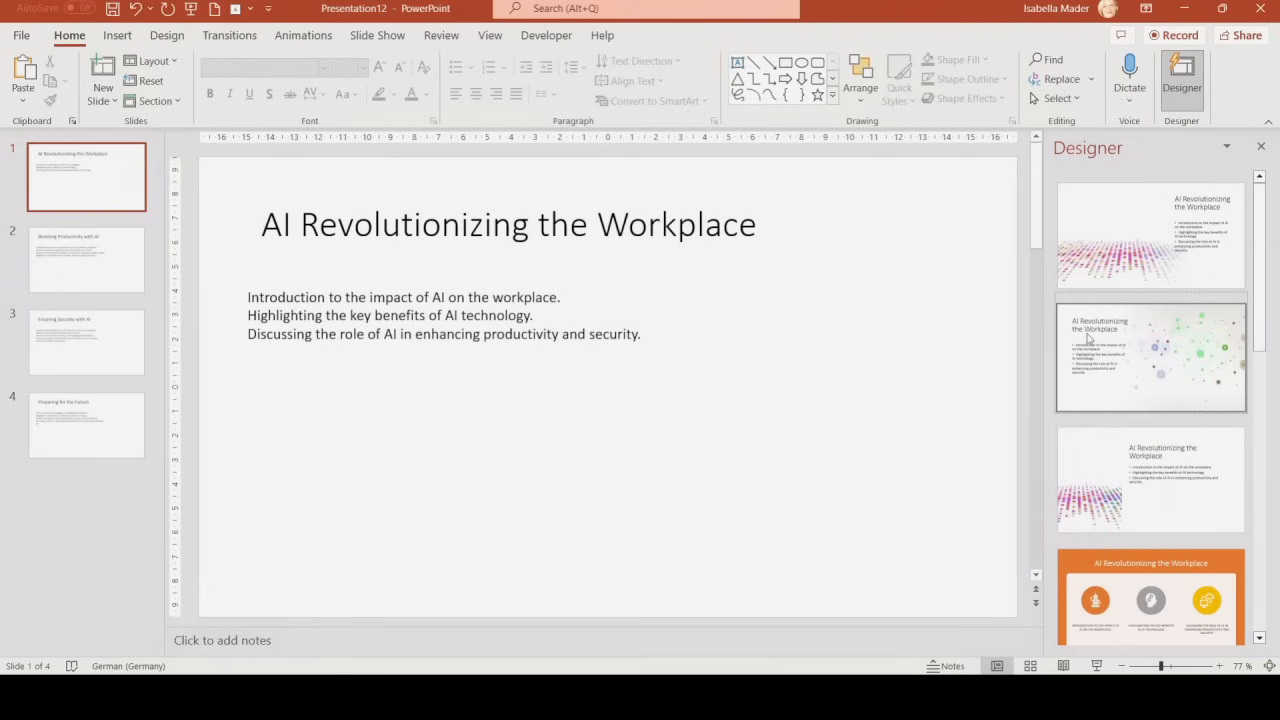
Apply Designer ideas: blue tech design to the title slide, fingerprint design to security, desk photo to the future slide.
{"action": "left_click", "coordinate": [1150, 356]}
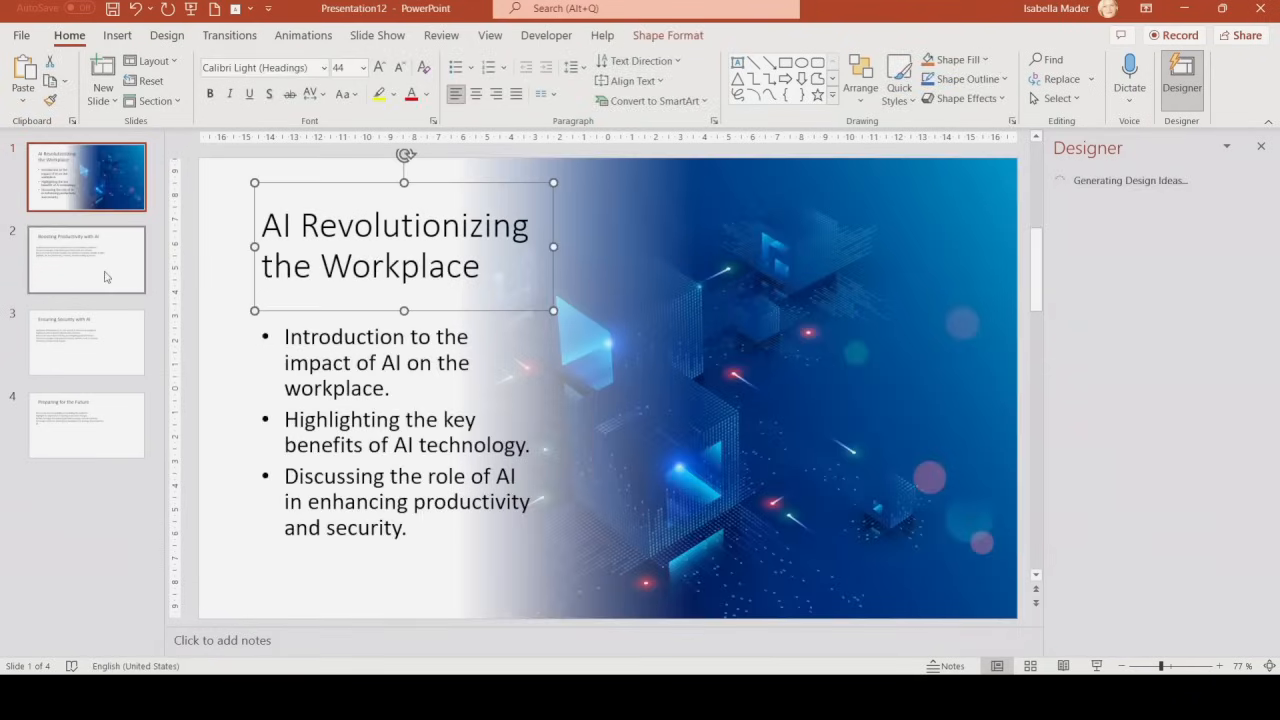
{"action": "left_click", "coordinate": [86, 260]}
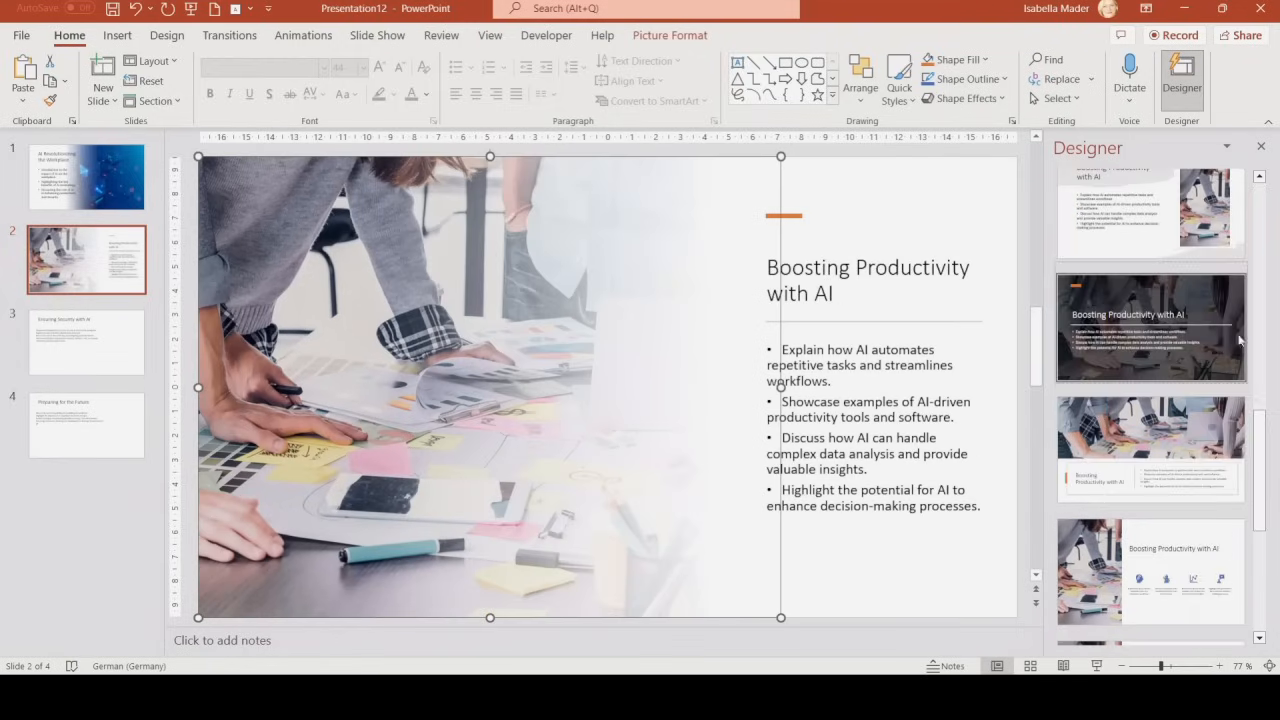
{"action": "left_click", "coordinate": [86, 342]}
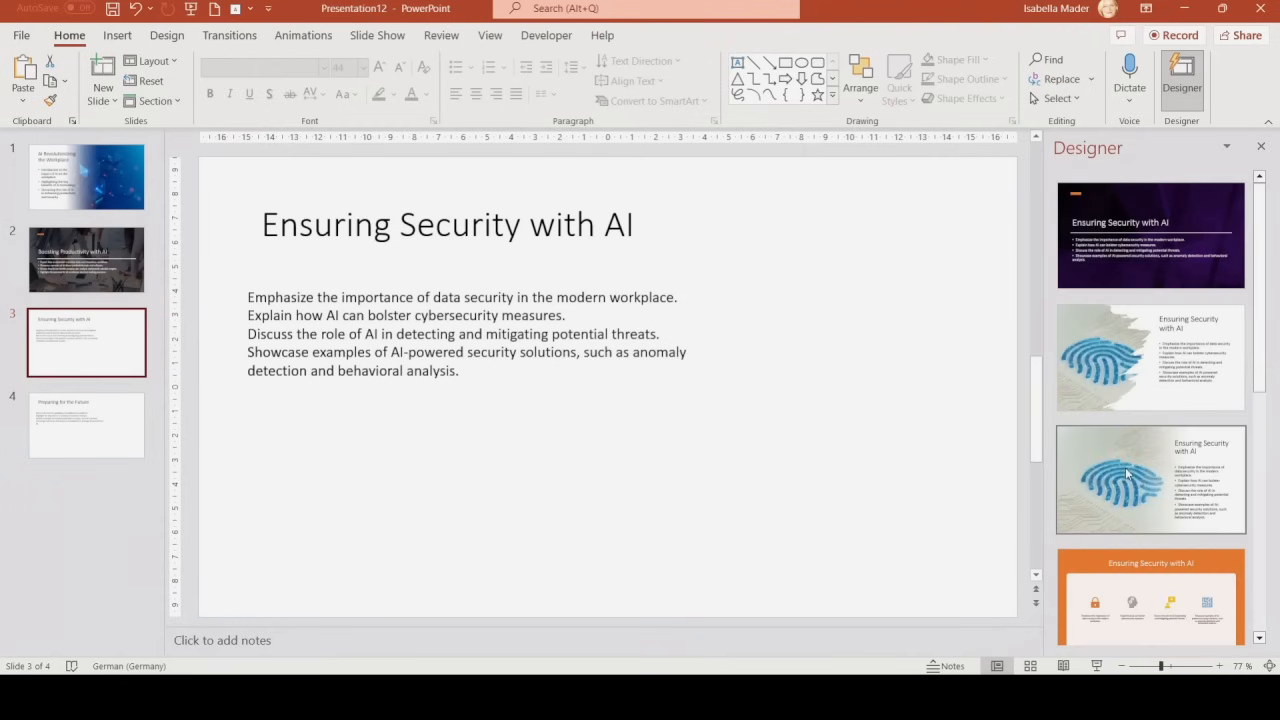
{"action": "left_click", "coordinate": [1128, 472]}
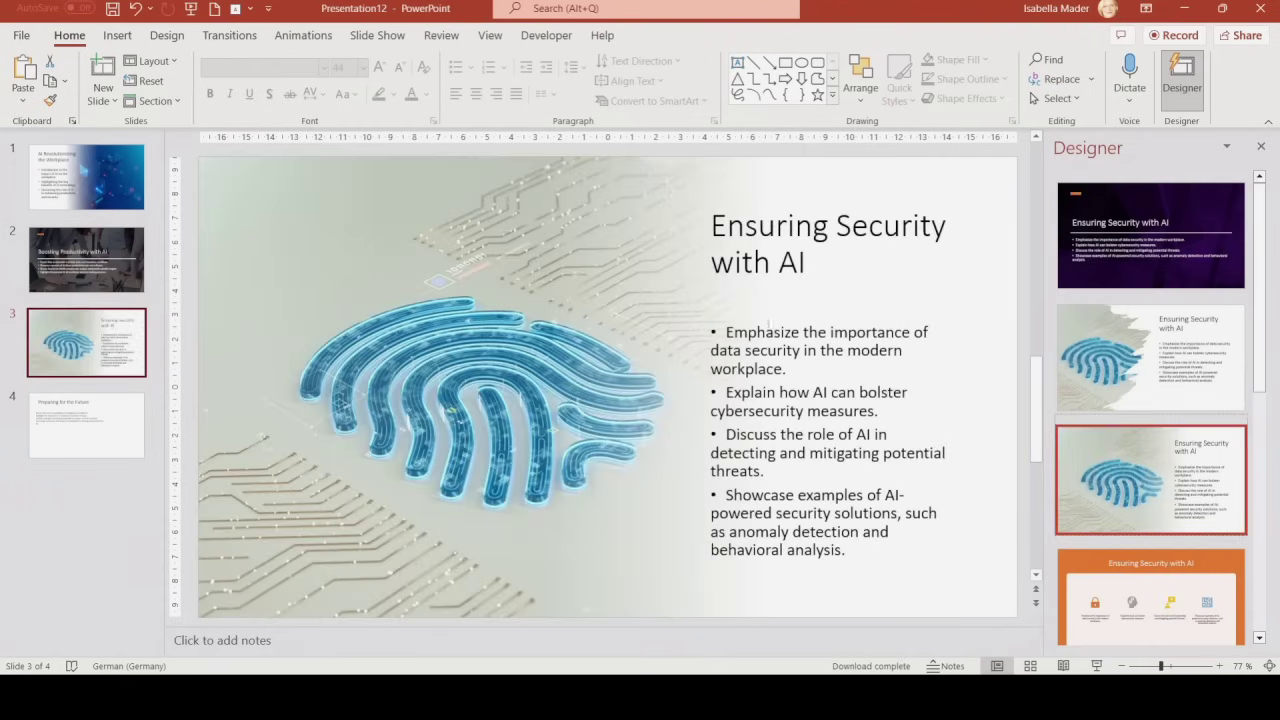
{"action": "left_click", "coordinate": [86, 424]}
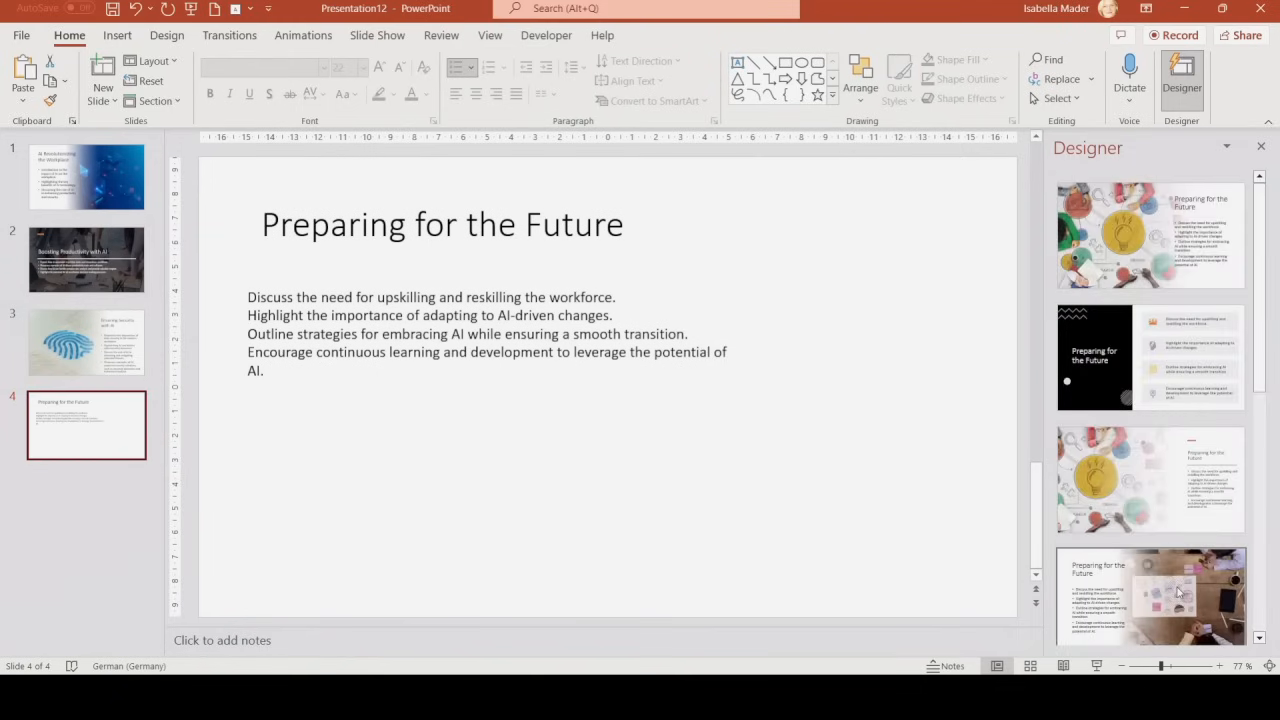
{"action": "left_click", "coordinate": [1150, 596]}
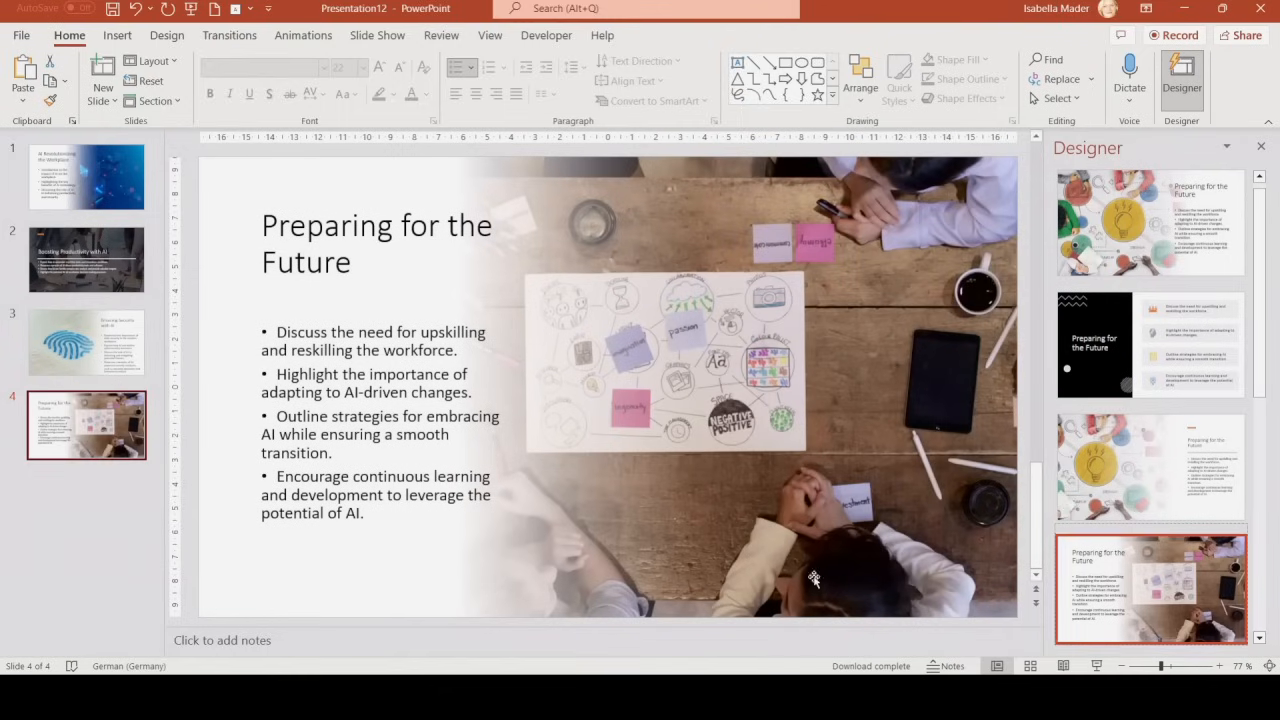